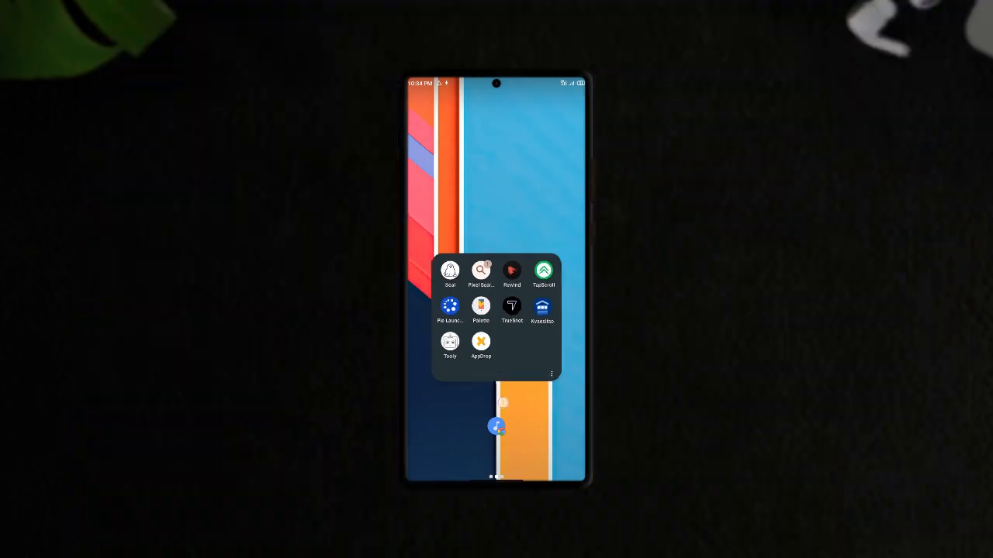
# Launch Rewind from the folder and scroll the 2010 Billboard Chart to Top Albums
pyautogui.click(512, 270)
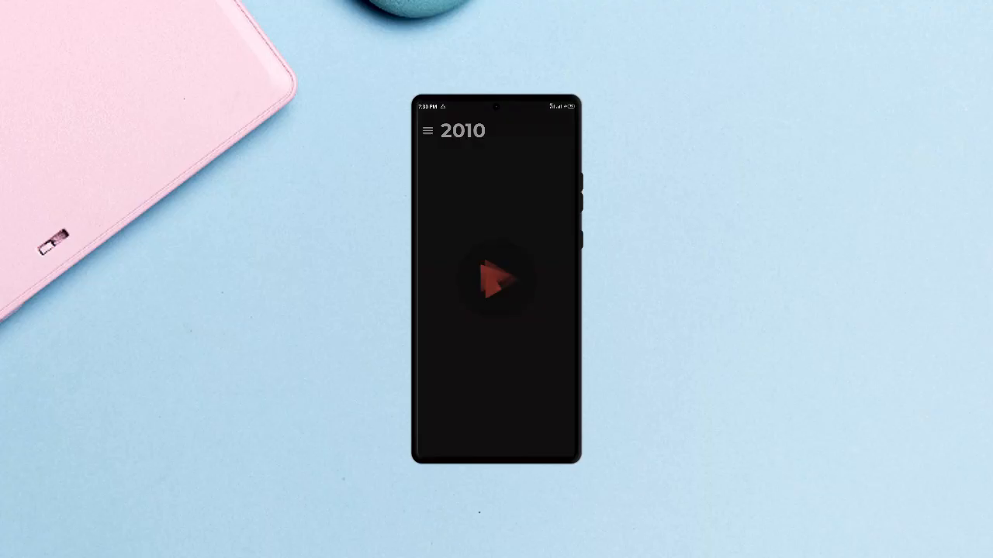
pyautogui.click(496, 279)
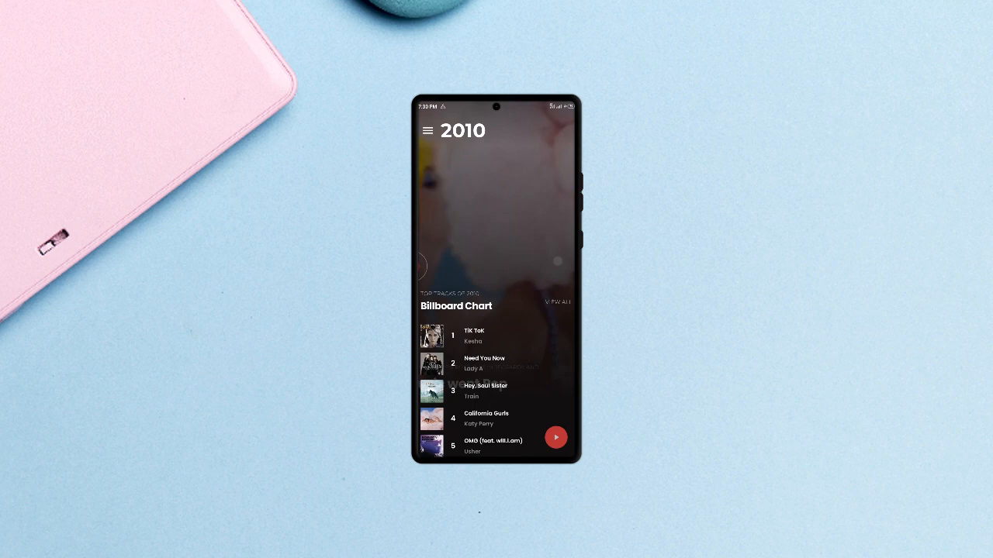
pyautogui.scroll(-3)
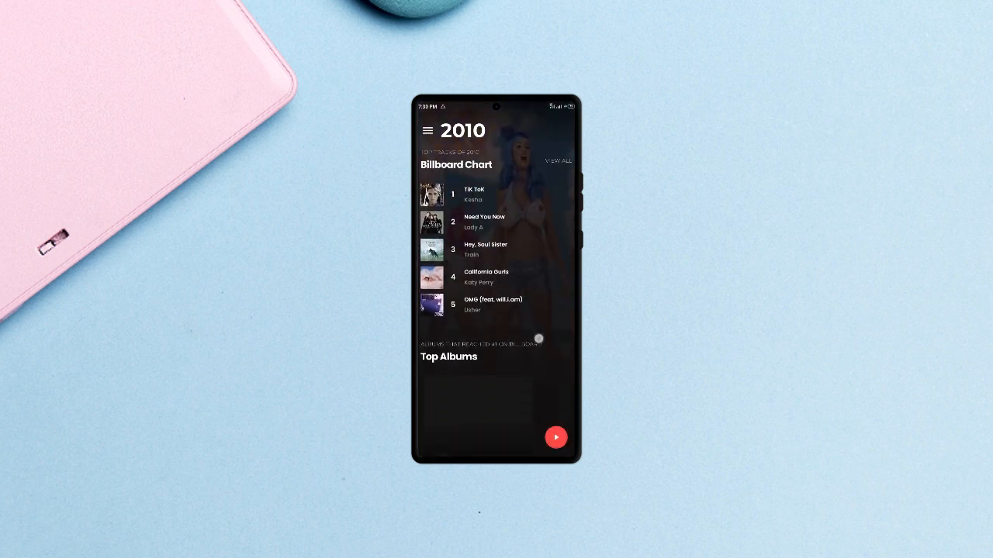
pyautogui.scroll(-3)
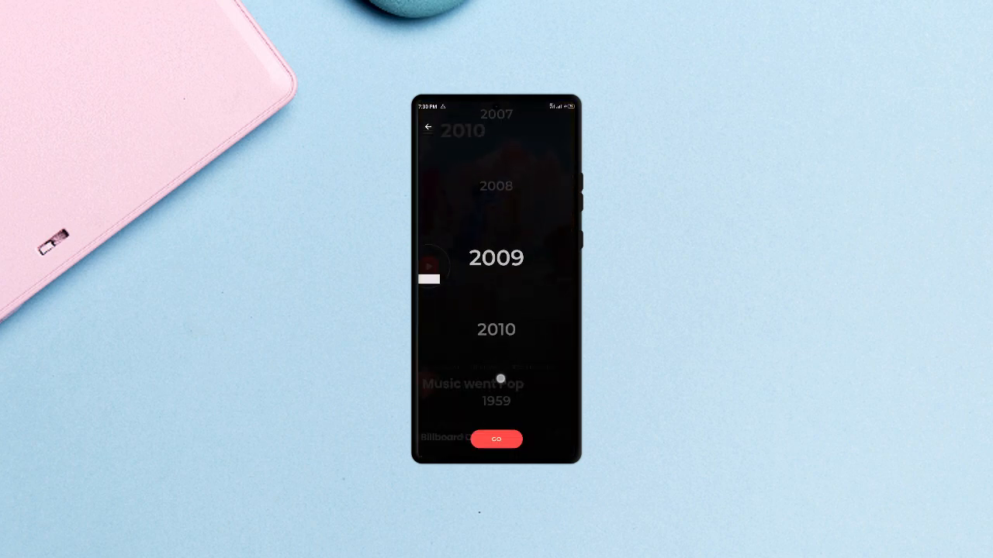
# Scroll the year wheel back to 2006 and confirm it with GO
pyautogui.scroll(-3)
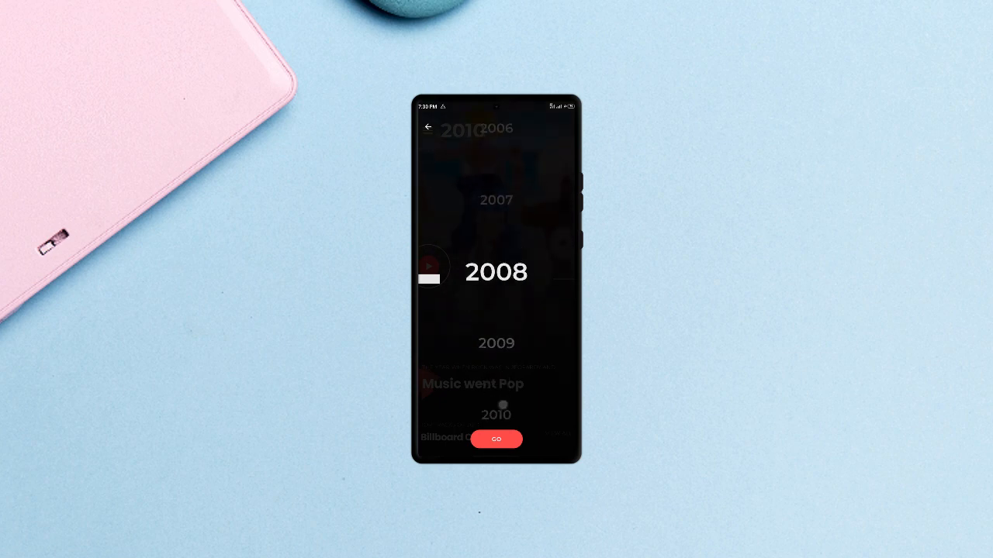
pyautogui.scroll(-3)
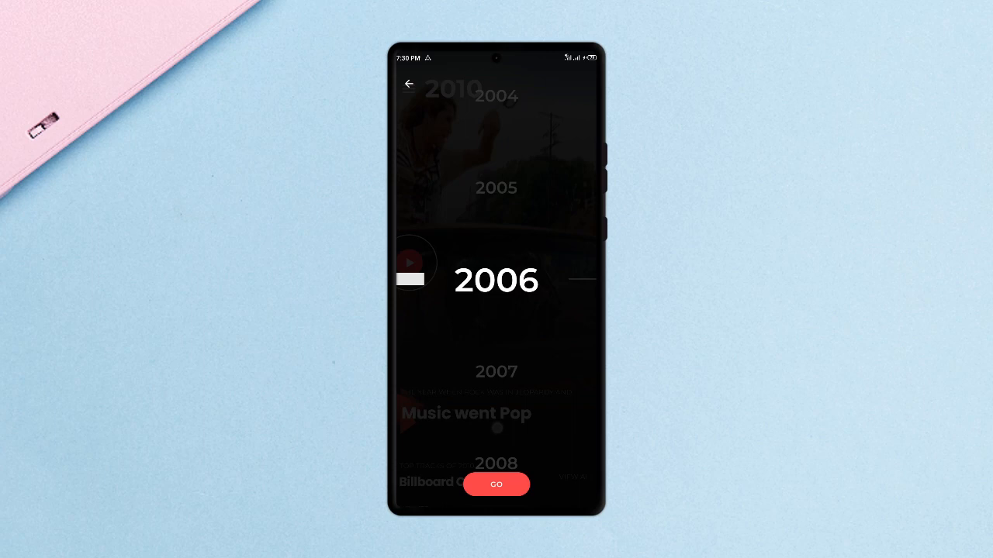
pyautogui.click(496, 484)
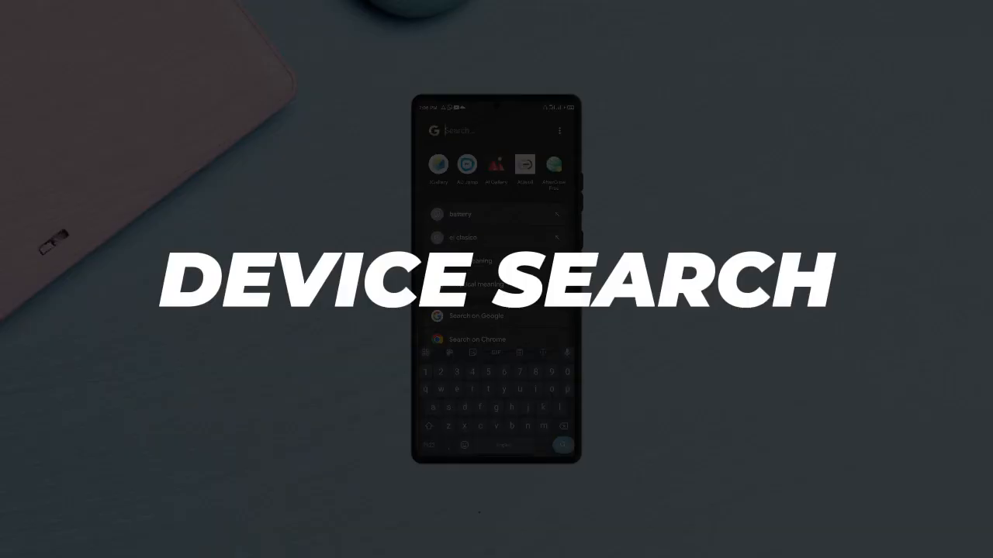
# Search 'chora' and browse results, then clear it and start a new 'Ana' query
pyautogui.write('chorale')
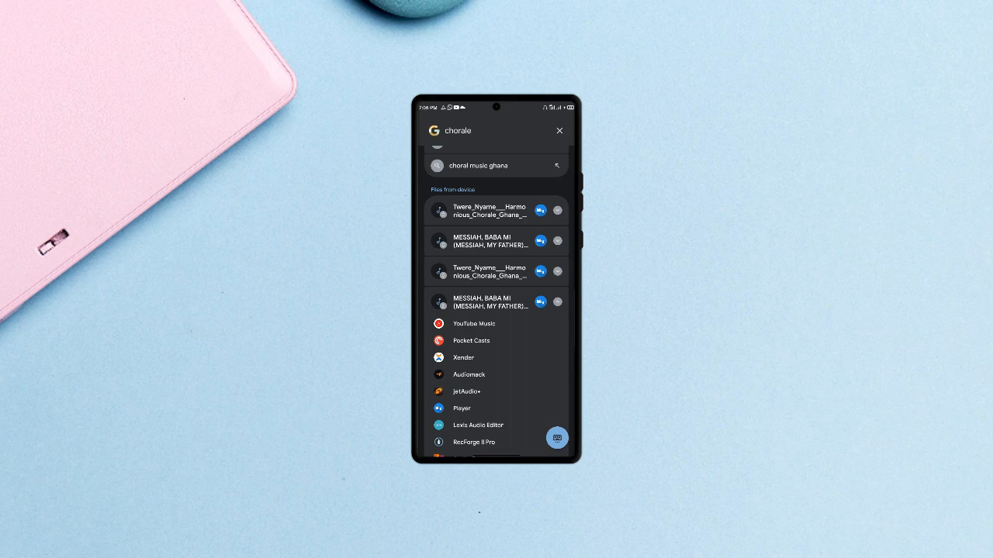
pyautogui.scroll(-3)
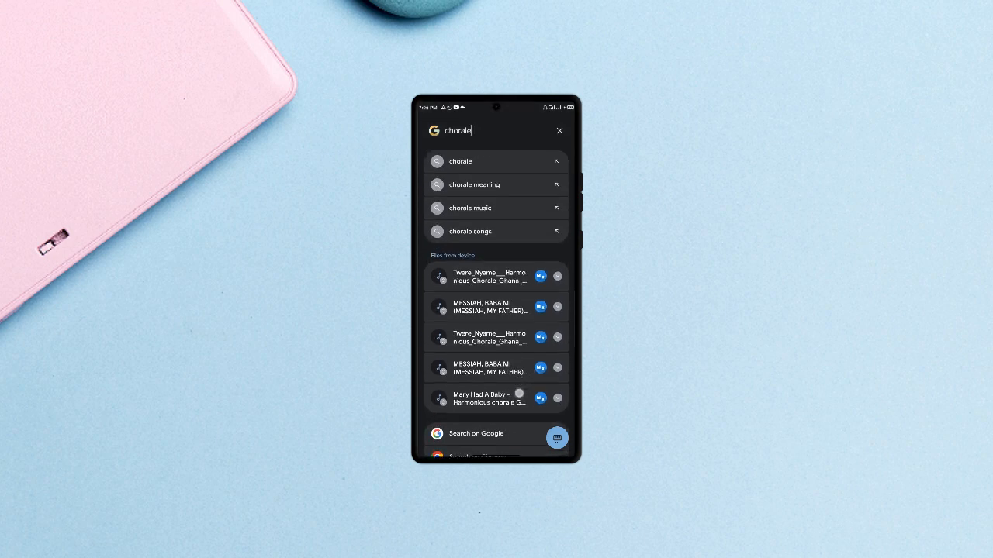
pyautogui.click(559, 131)
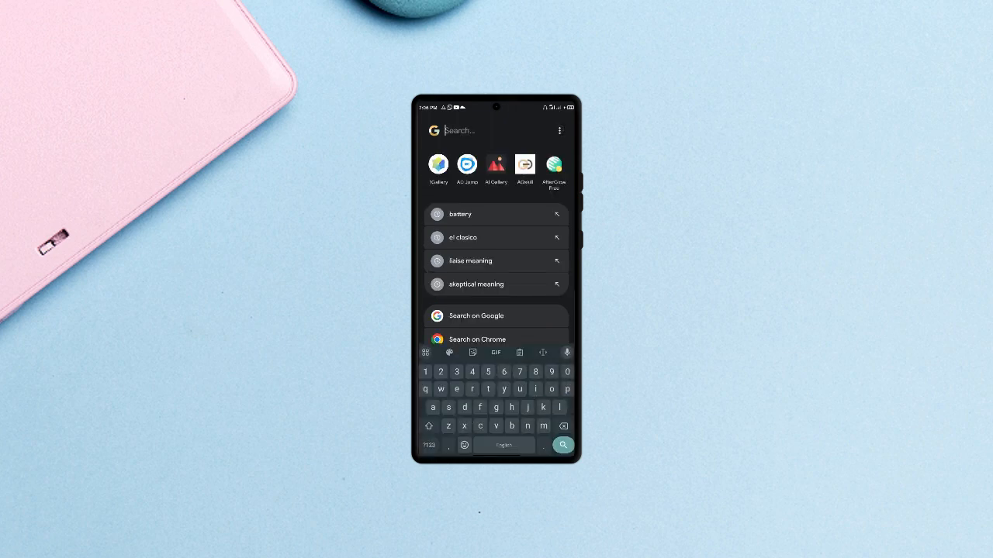
pyautogui.write('Ana')
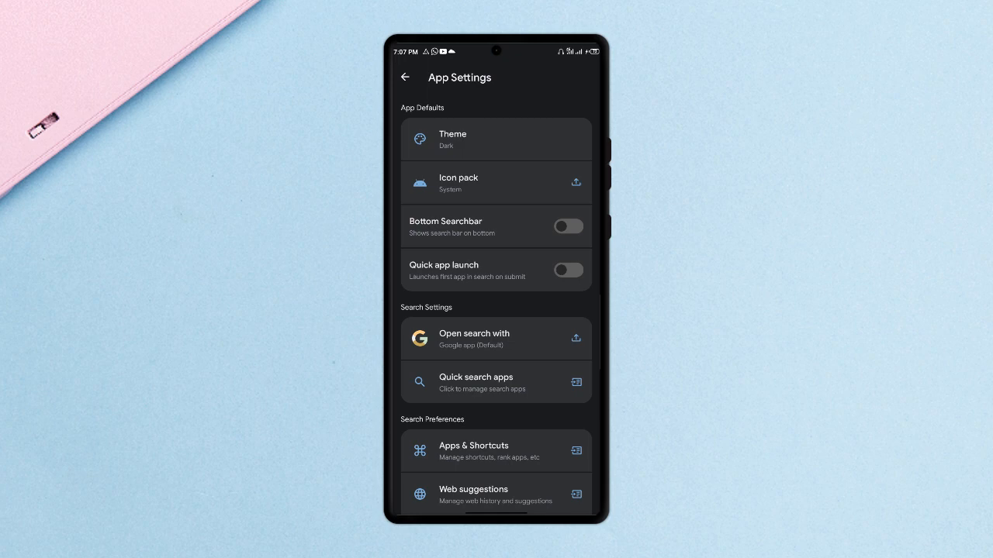
# Choose an icon pack from the Select Icon pack list in App Settings
pyautogui.click(497, 183)
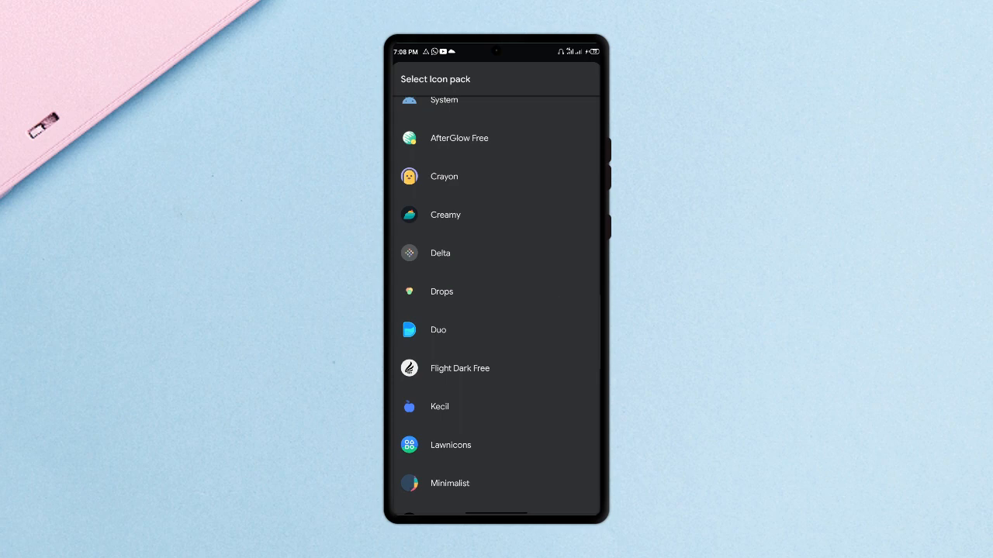
pyautogui.click(441, 252)
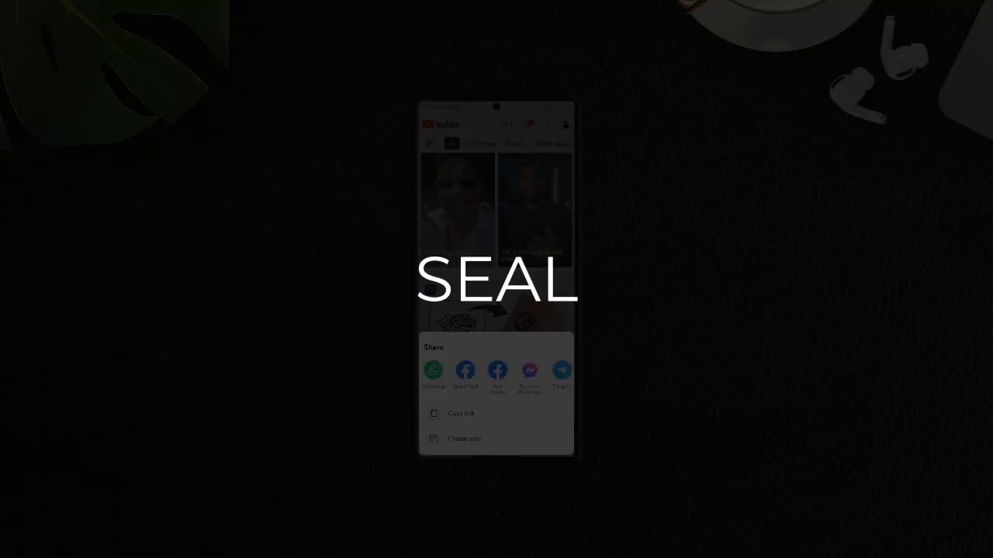
# Download the shared Photoshop tutorial video and the four Food Typography playlist videos
pyautogui.click(462, 412)
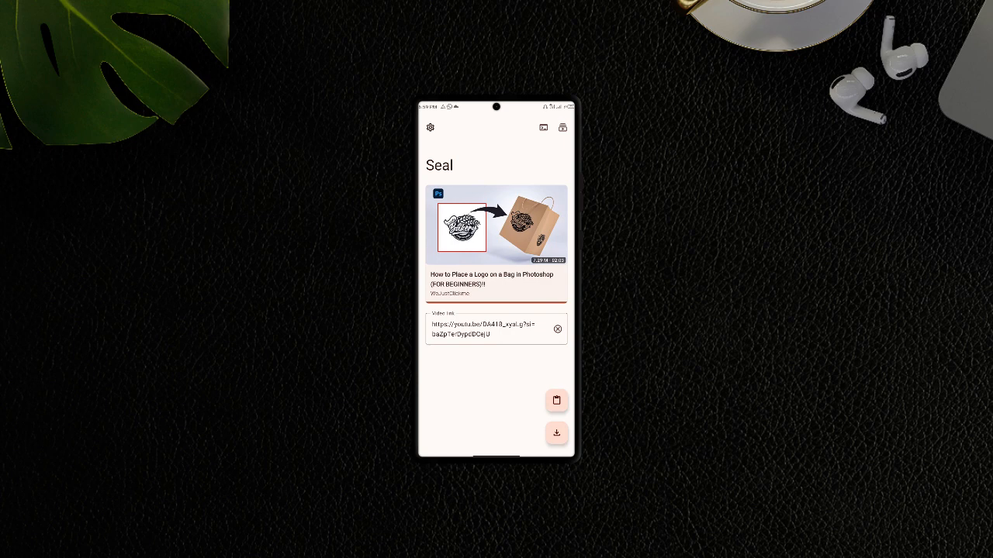
pyautogui.click(555, 434)
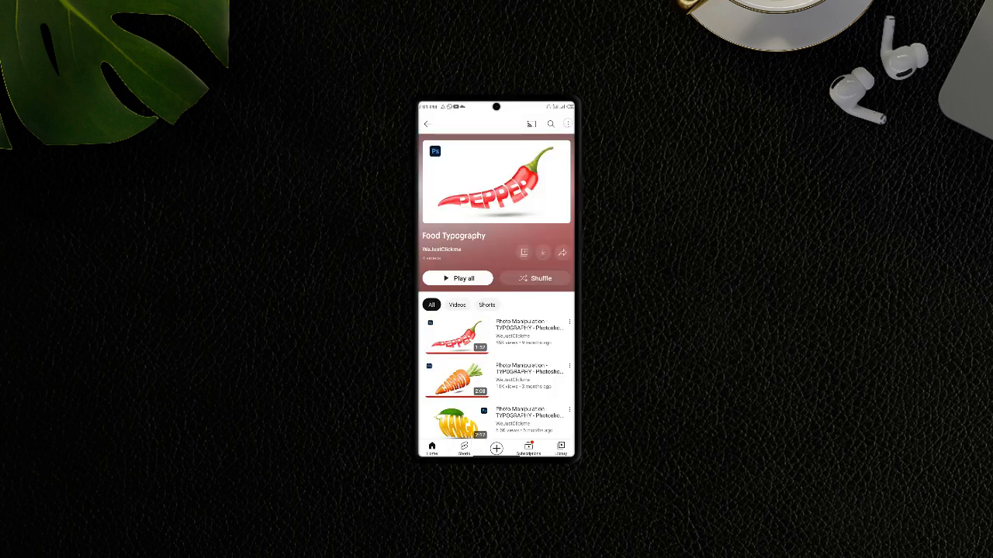
pyautogui.click(543, 252)
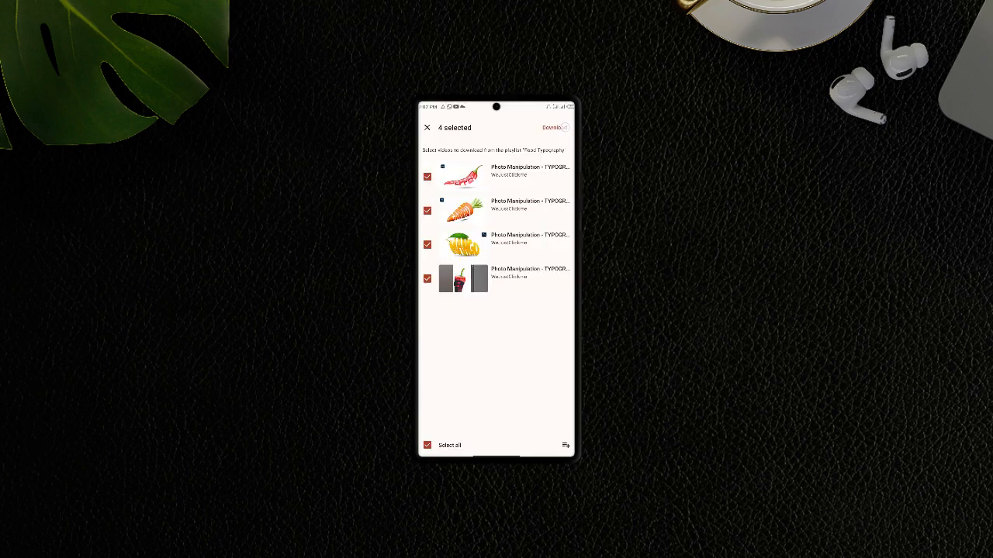
pyautogui.click(552, 127)
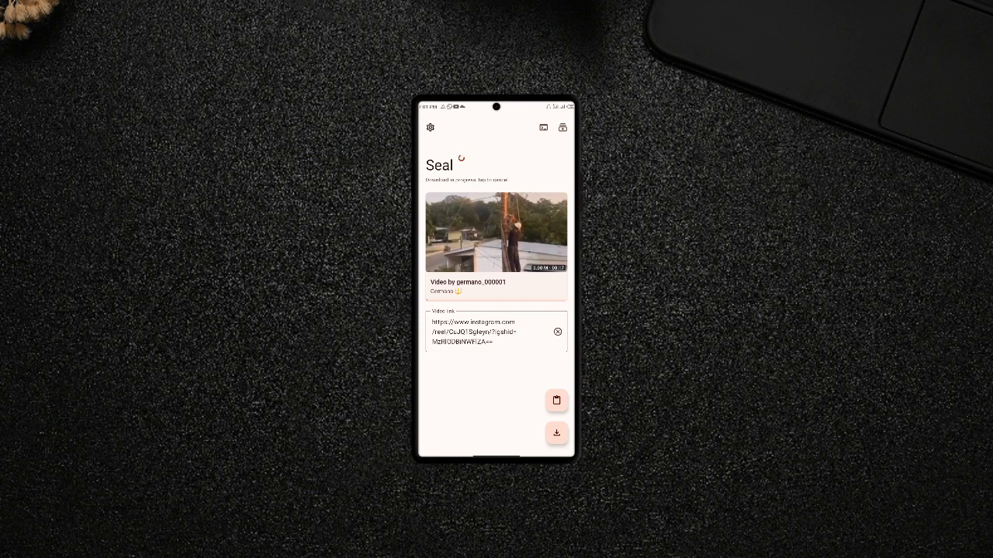
# Enter Seal's settings and select an option there
pyautogui.click(432, 128)
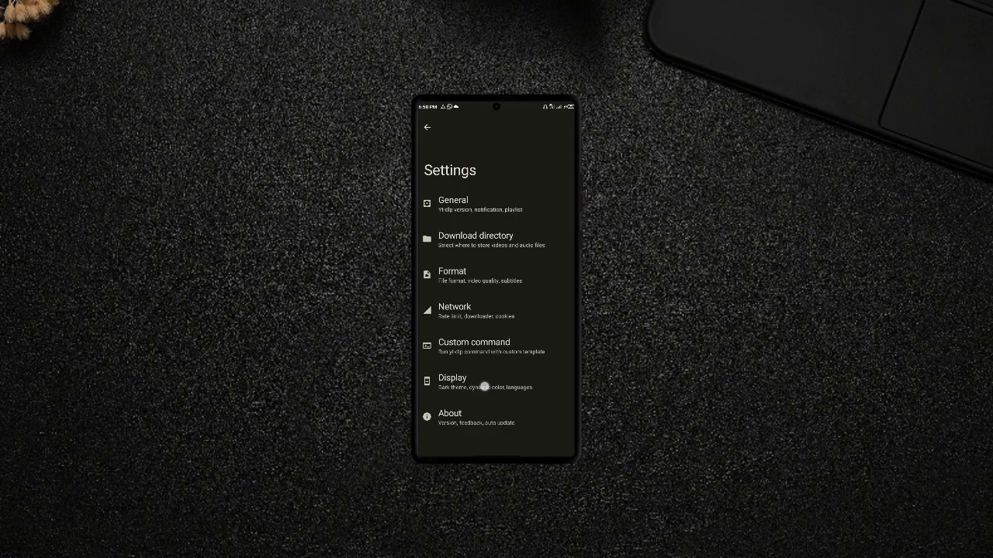
pyautogui.click(453, 382)
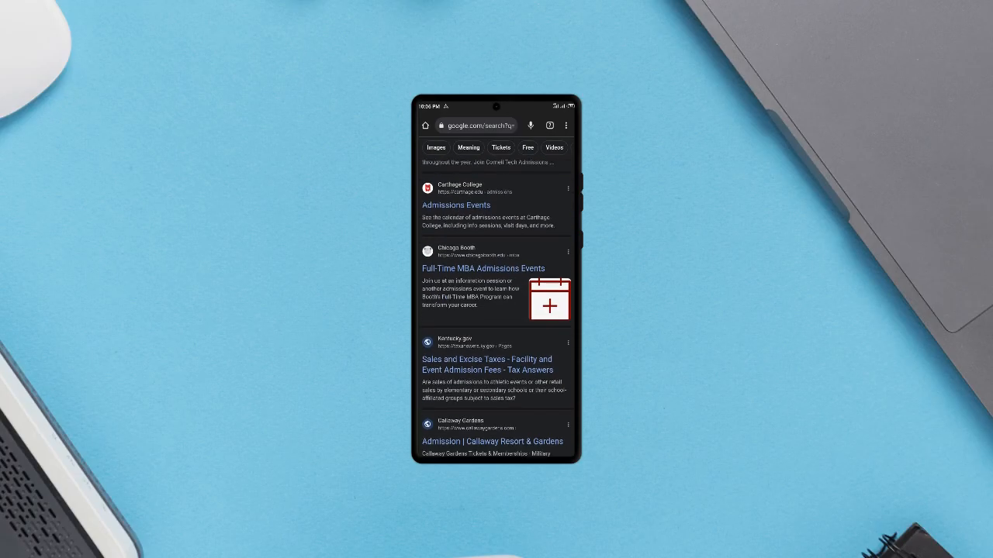
pyautogui.scroll(-3)
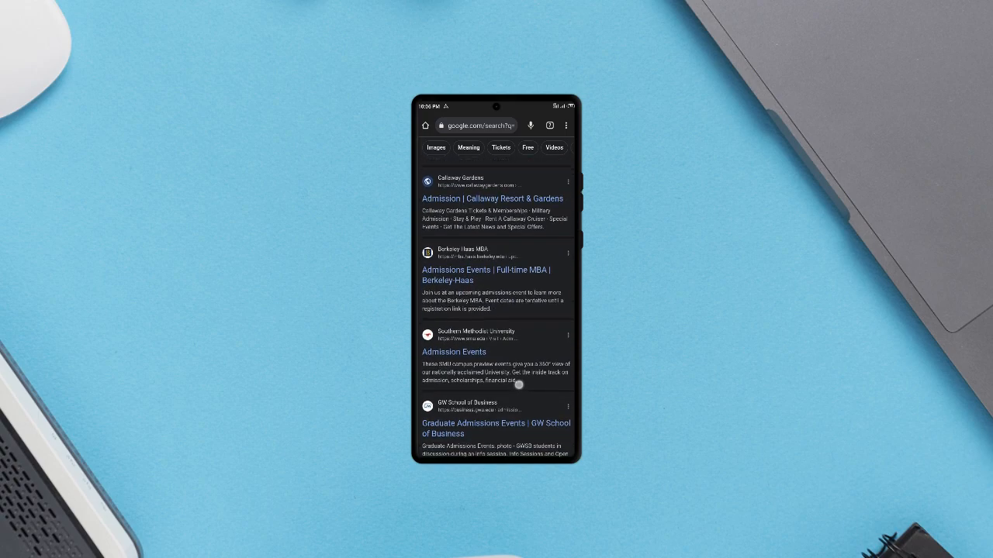
pyautogui.scroll(-3)
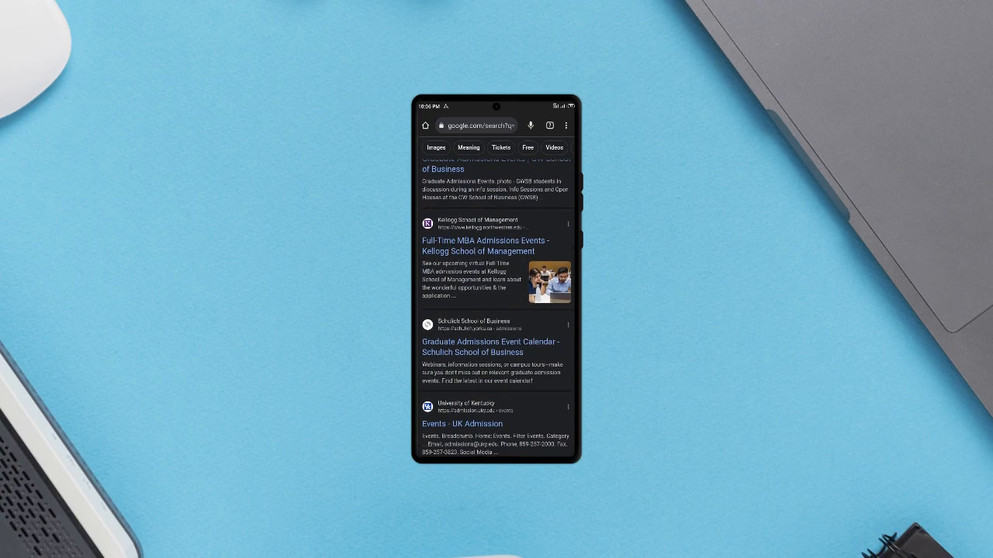
pyautogui.scroll(-3)
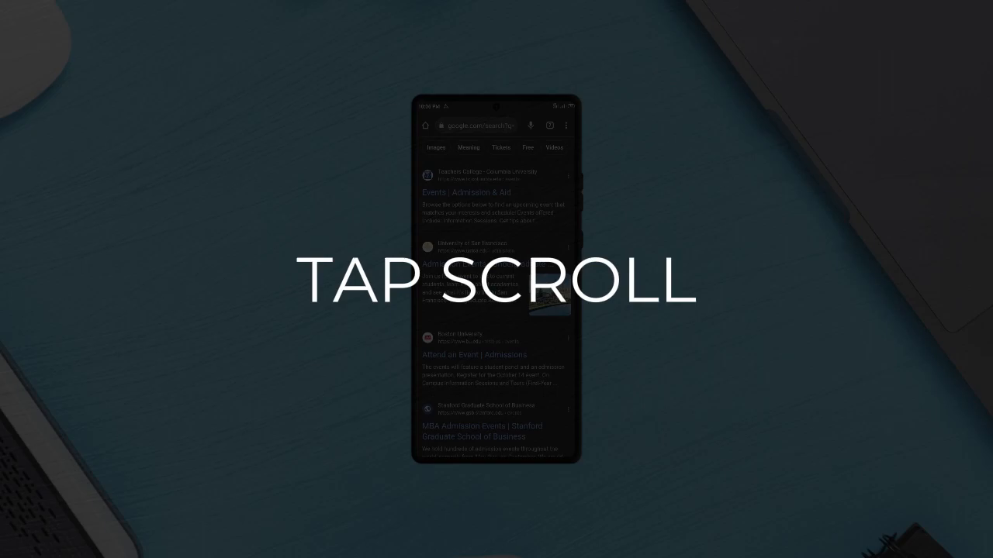
pyautogui.scroll(-3)
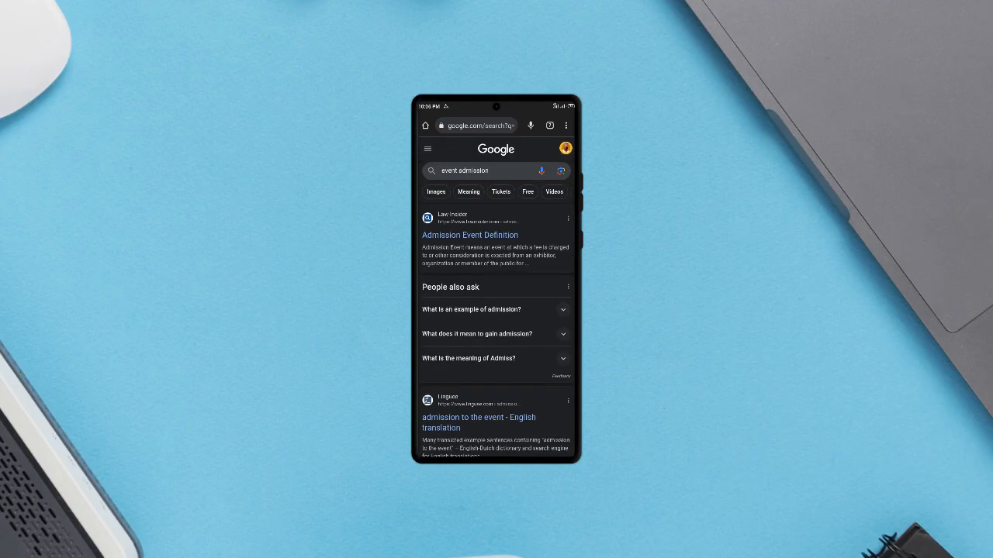
pyautogui.scroll(-3)
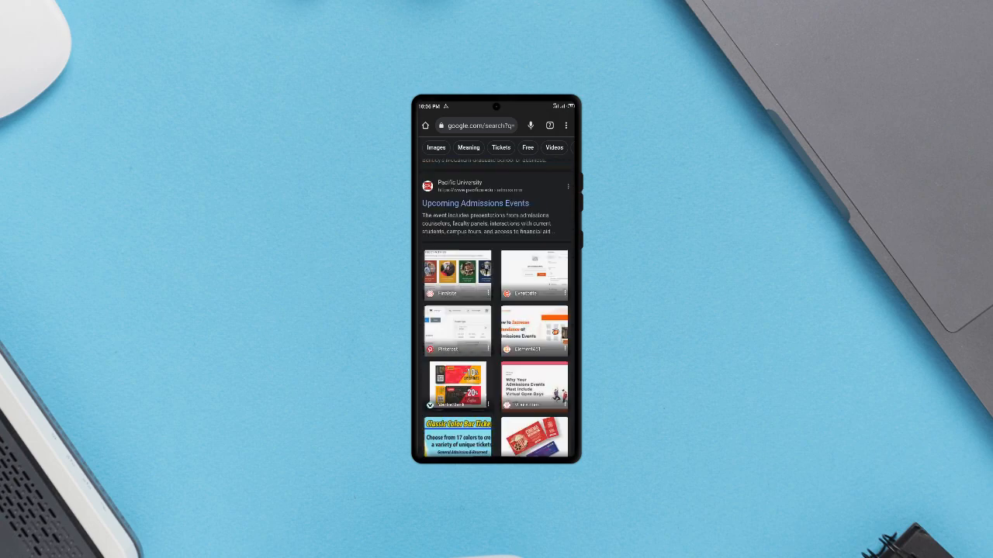
pyautogui.scroll(-3)
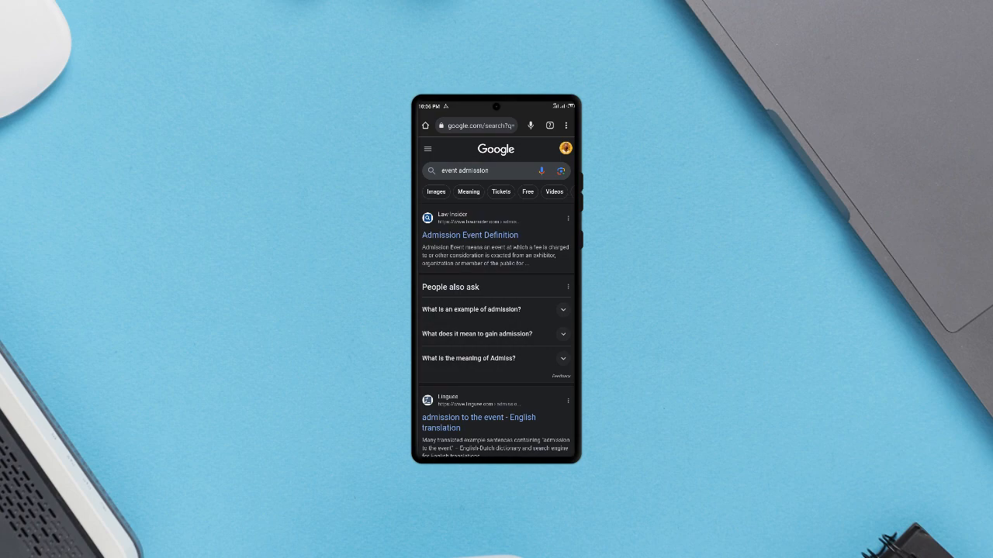
pyautogui.scroll(-3)
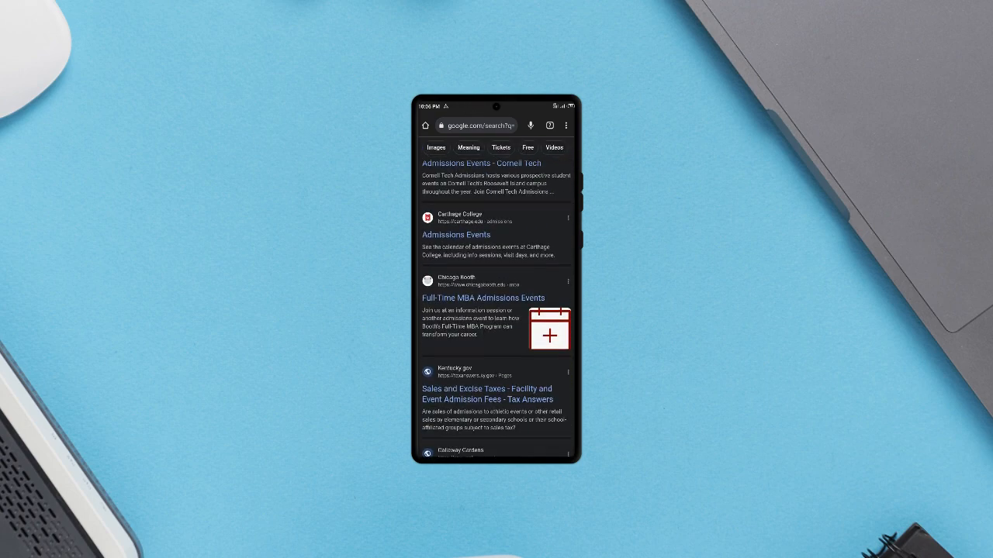
pyautogui.scroll(-3)
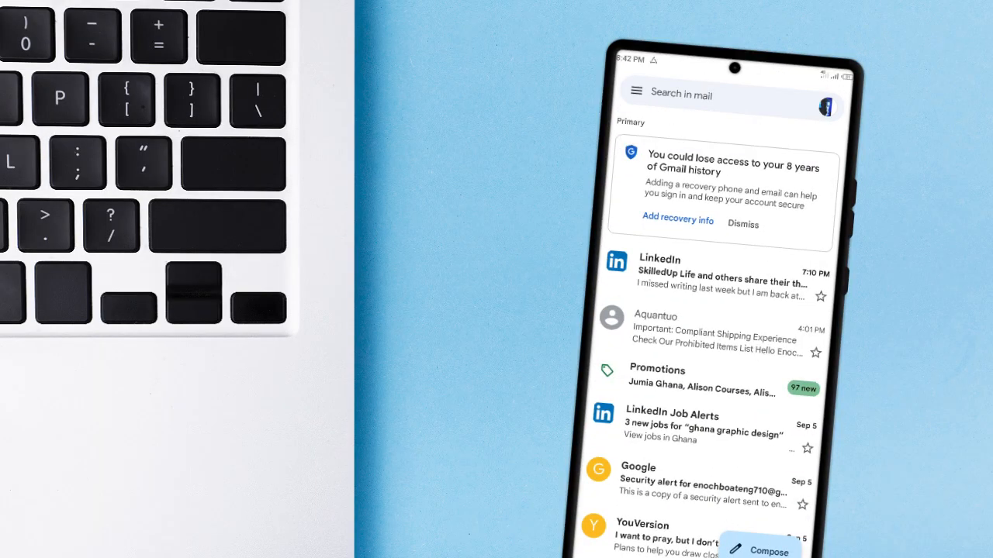
# Scroll the Gesture settings and pick an action for Double tap
pyautogui.scroll(-3)
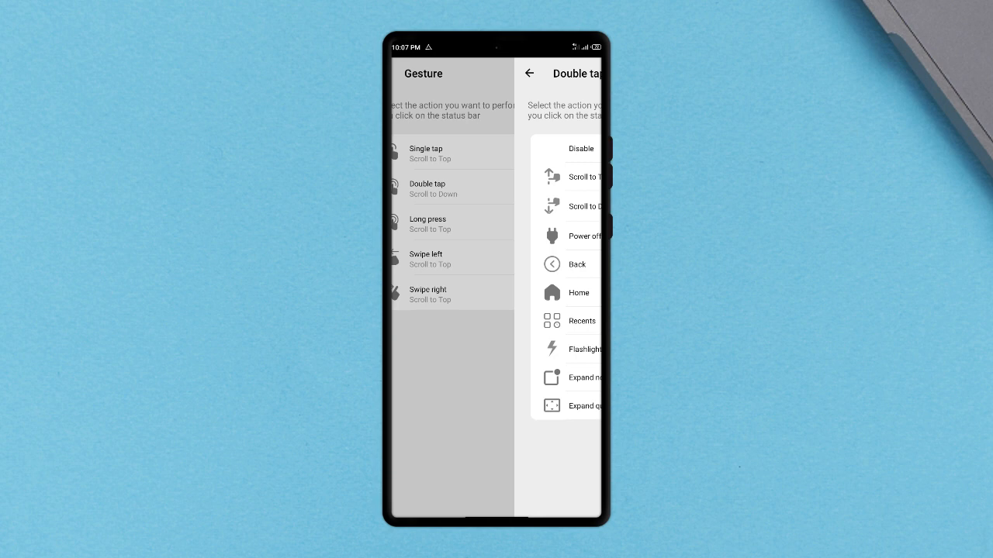
pyautogui.click(529, 73)
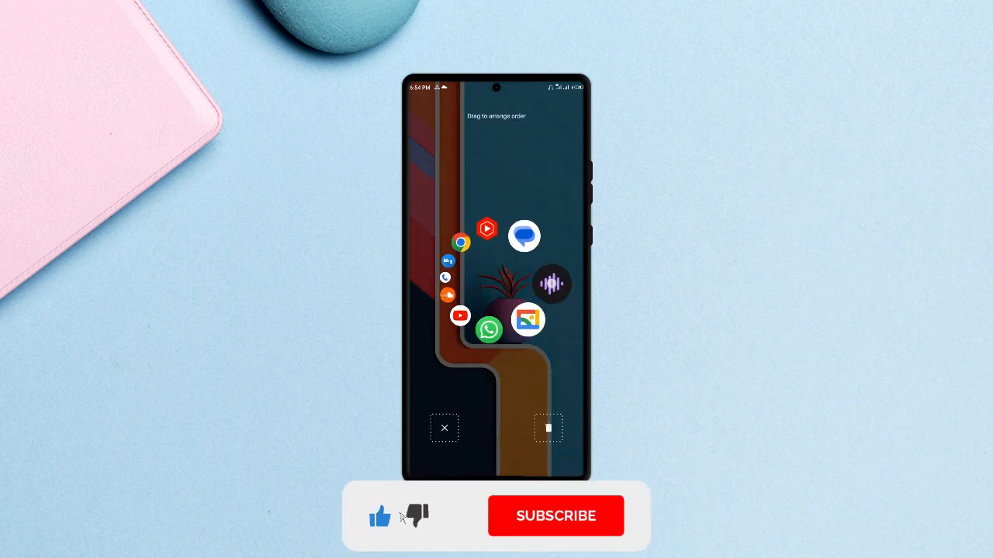
# Confirm the new icon order in Drag to arrange order mode
pyautogui.click(555, 515)
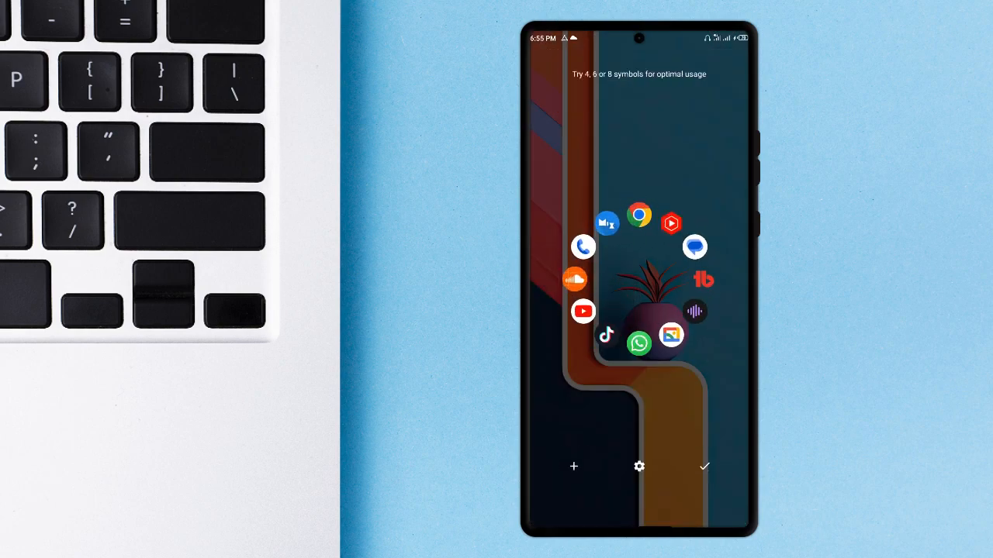
# View the launcher Settings, go back and accept edits to reach the home-screen ring
pyautogui.click(639, 465)
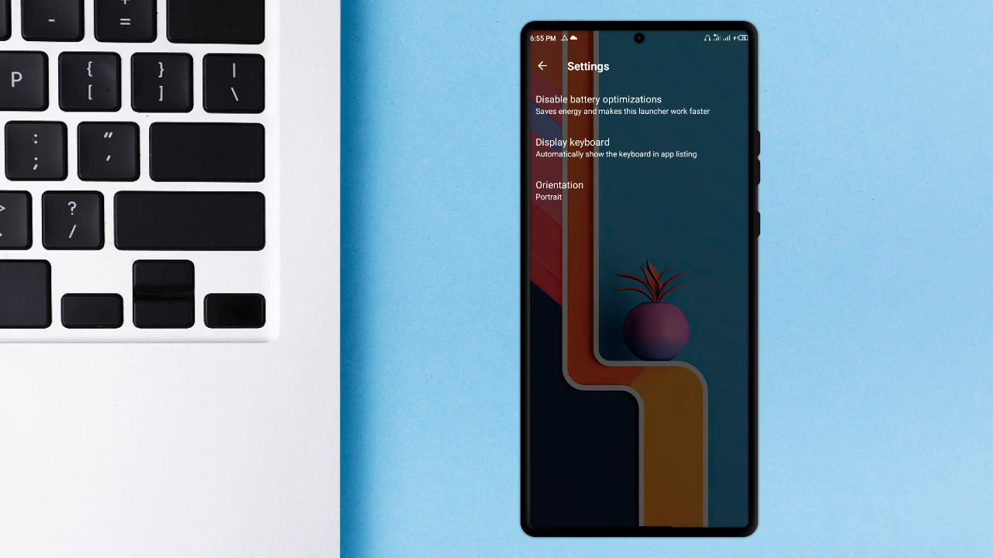
pyautogui.click(543, 65)
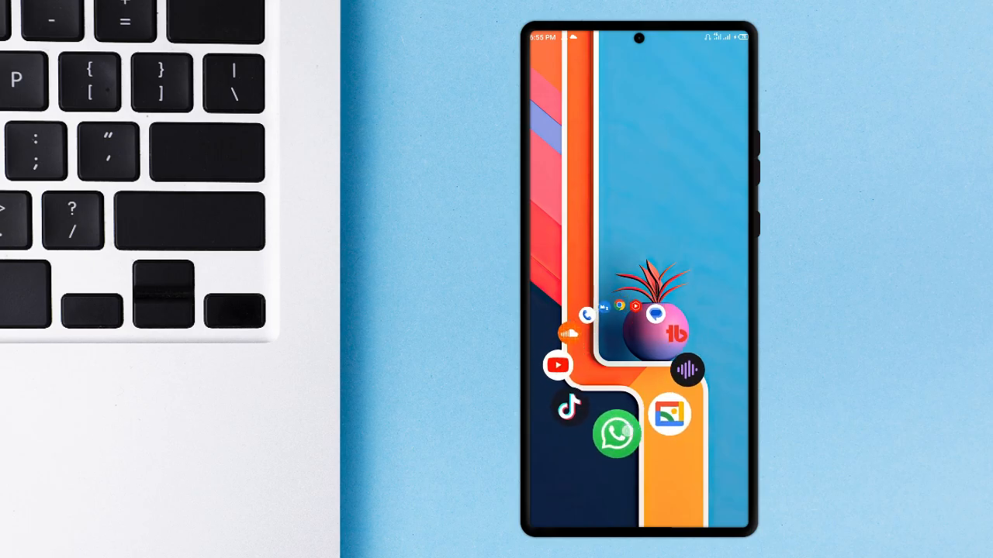
pyautogui.click(617, 434)
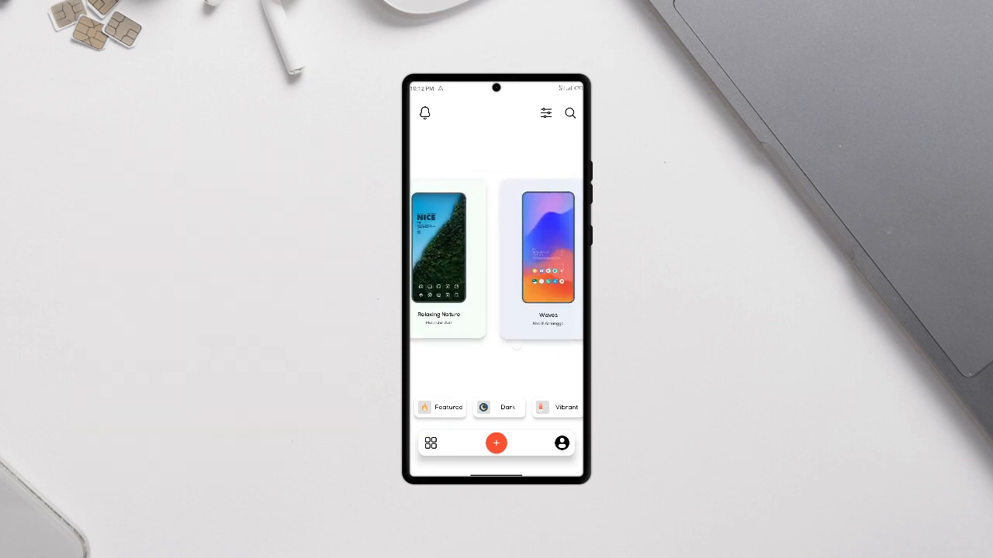
# Swipe the setup cards and view the Fear Zone setup details
pyautogui.hscroll(-3)
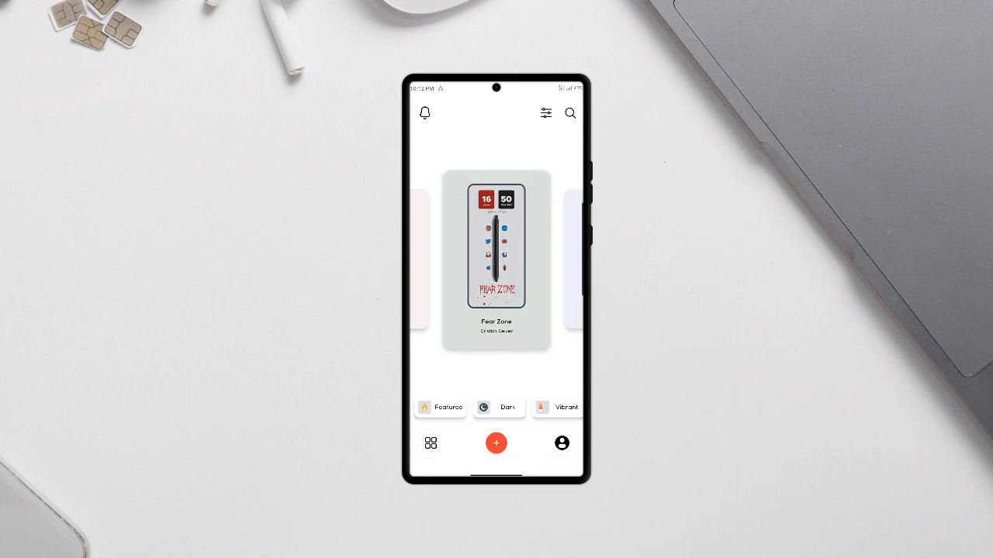
pyautogui.click(496, 245)
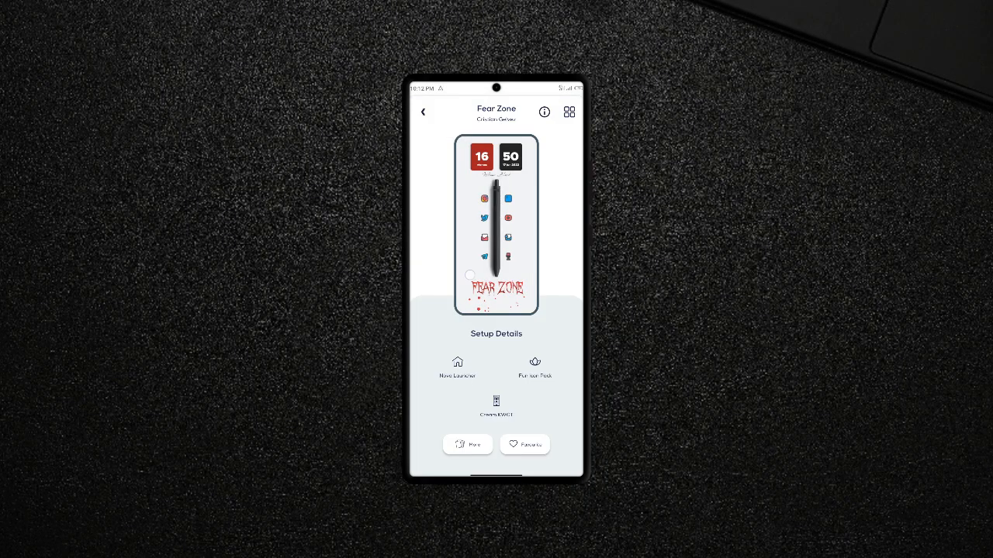
# Return to the list, view City Green Lines Setup Details, then go back again
pyautogui.click(421, 112)
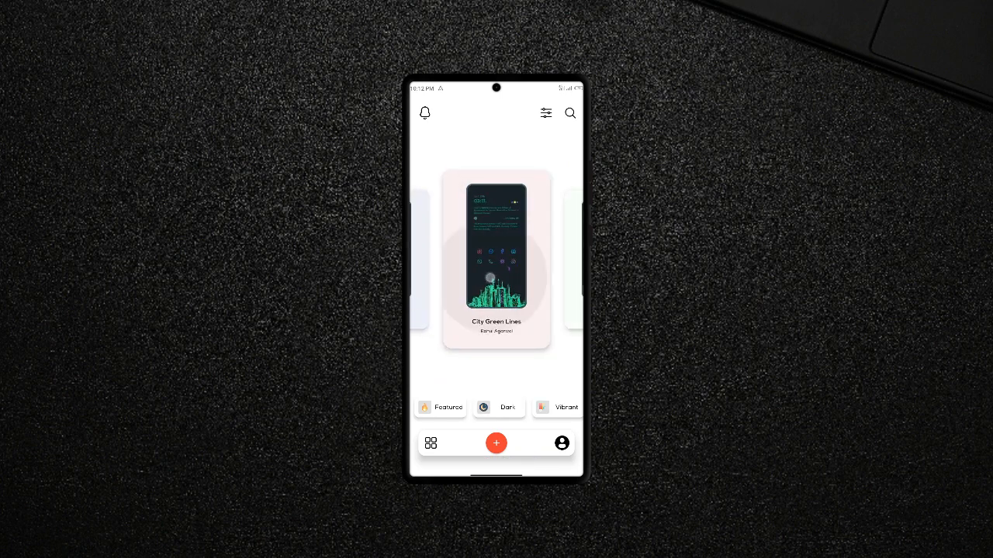
pyautogui.click(496, 261)
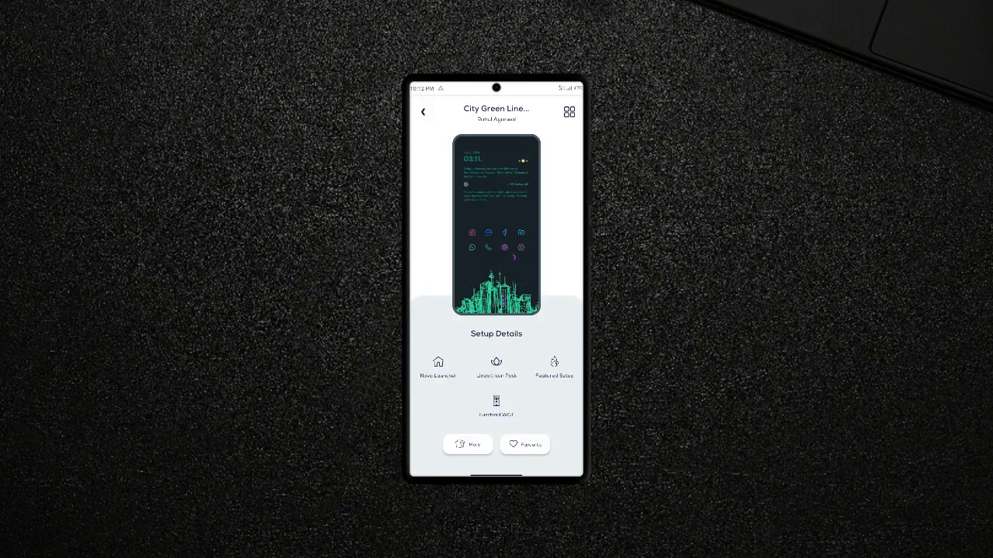
pyautogui.click(497, 403)
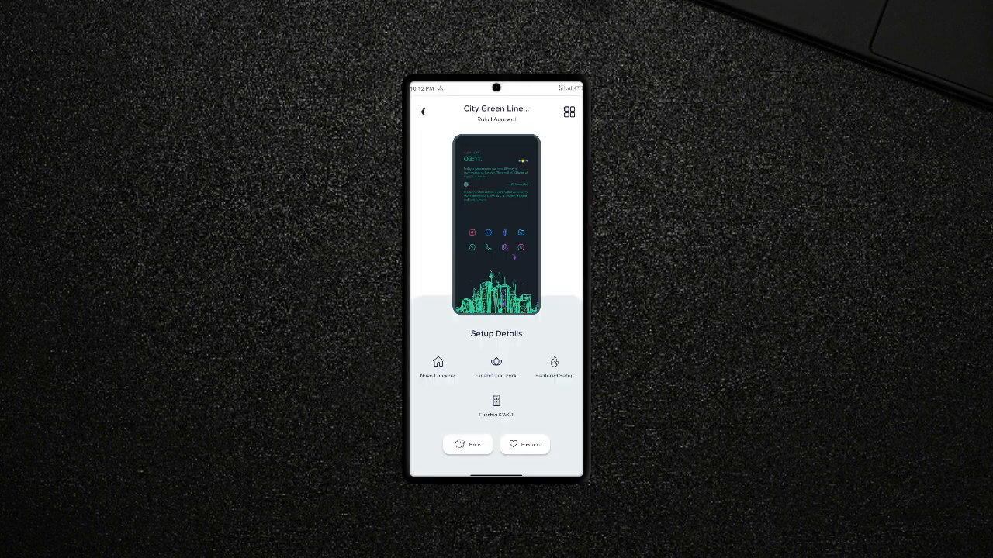
pyautogui.click(422, 112)
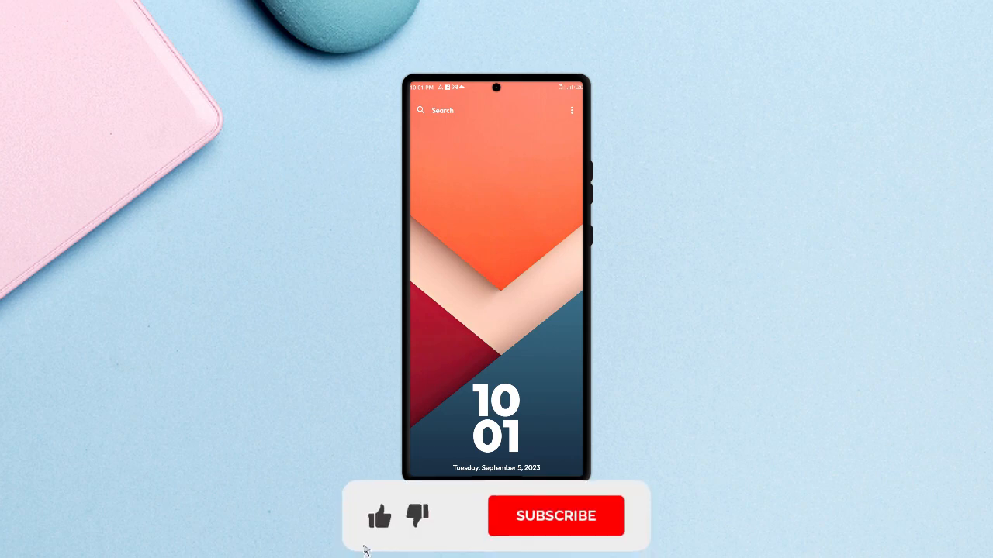
# Browse the launcher's app list and search for 'mic' across apps, favourites and files
pyautogui.click(556, 515)
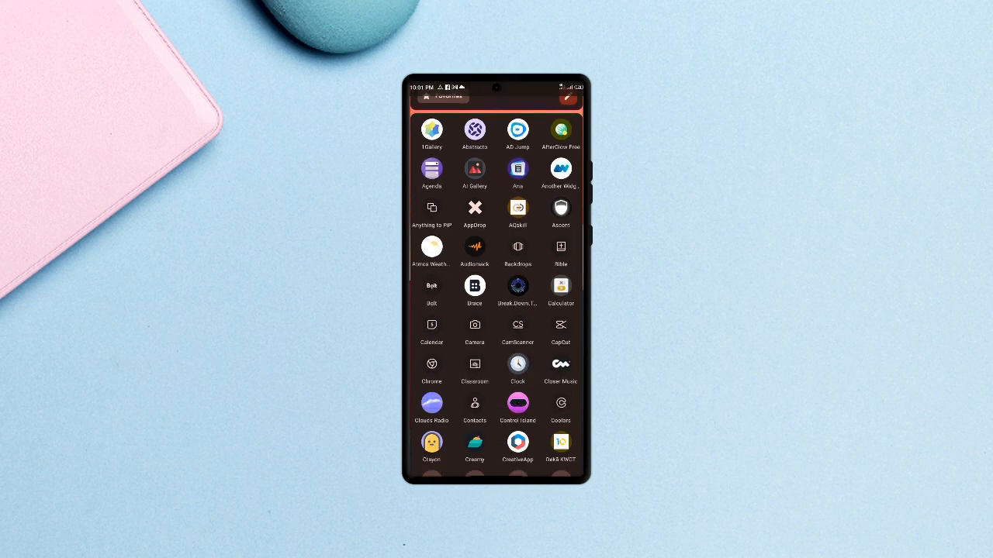
pyautogui.scroll(-3)
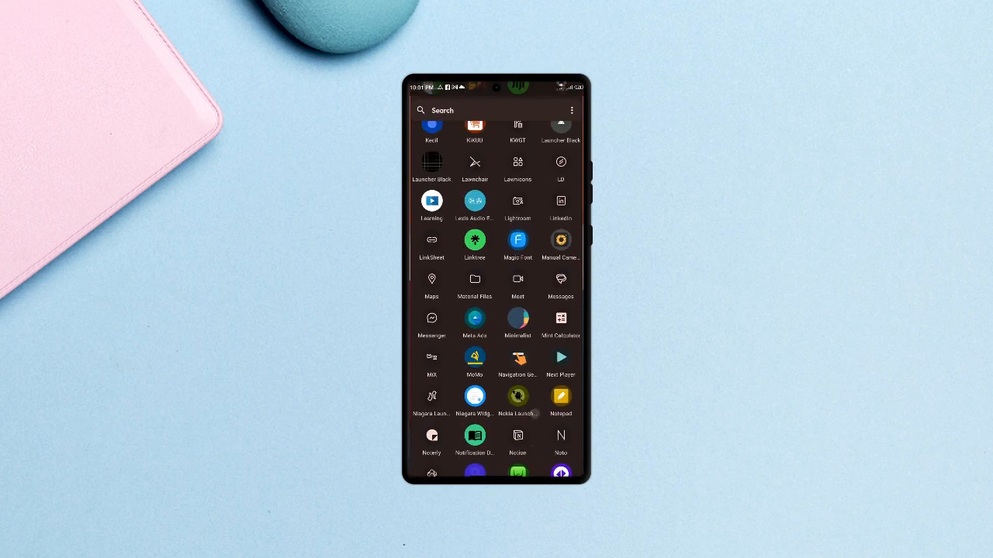
pyautogui.write('mic')
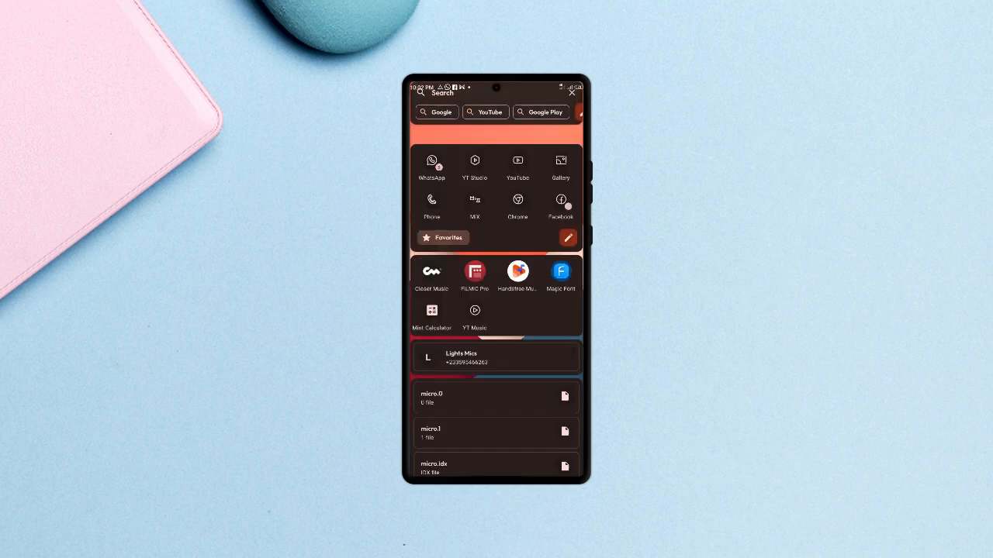
pyautogui.click(496, 110)
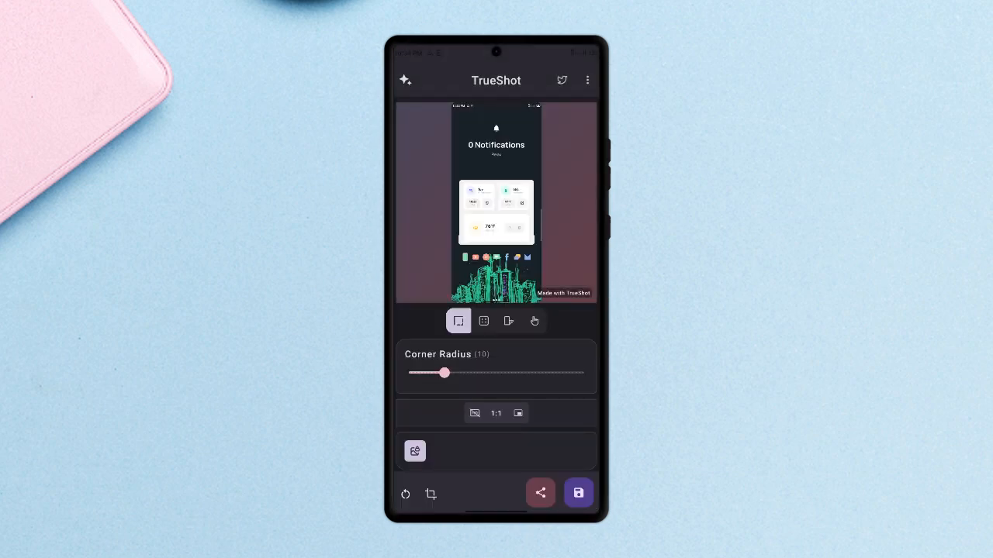
# Increase the screenshot's padding, then raise and fine-tune its corner radius
pyautogui.click(484, 321)
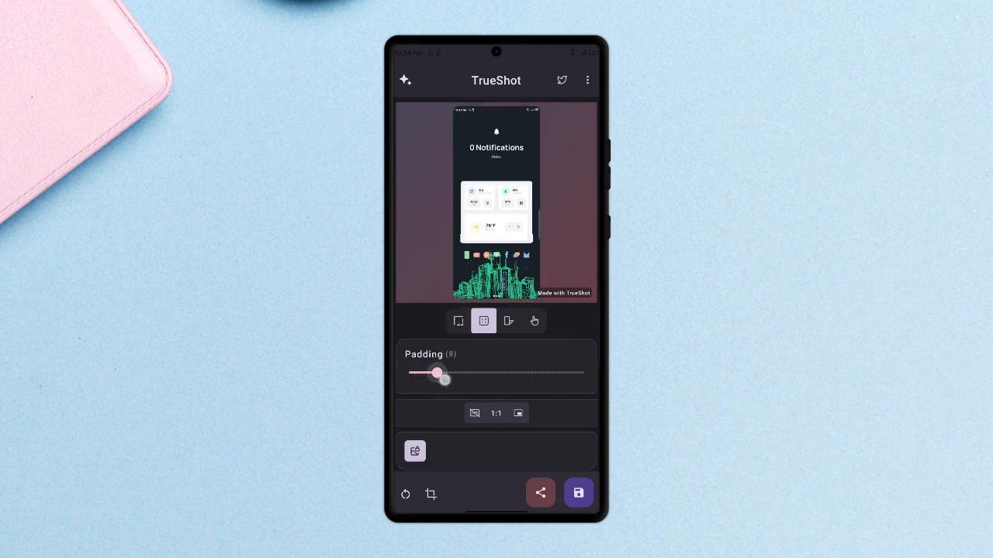
pyautogui.moveTo(437, 373); pyautogui.dragTo(475, 372)
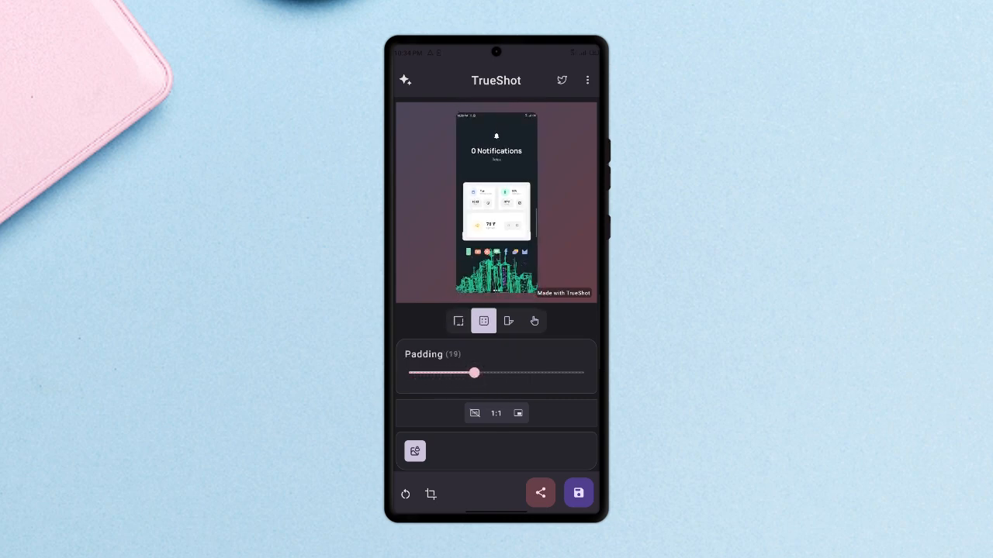
pyautogui.click(458, 321)
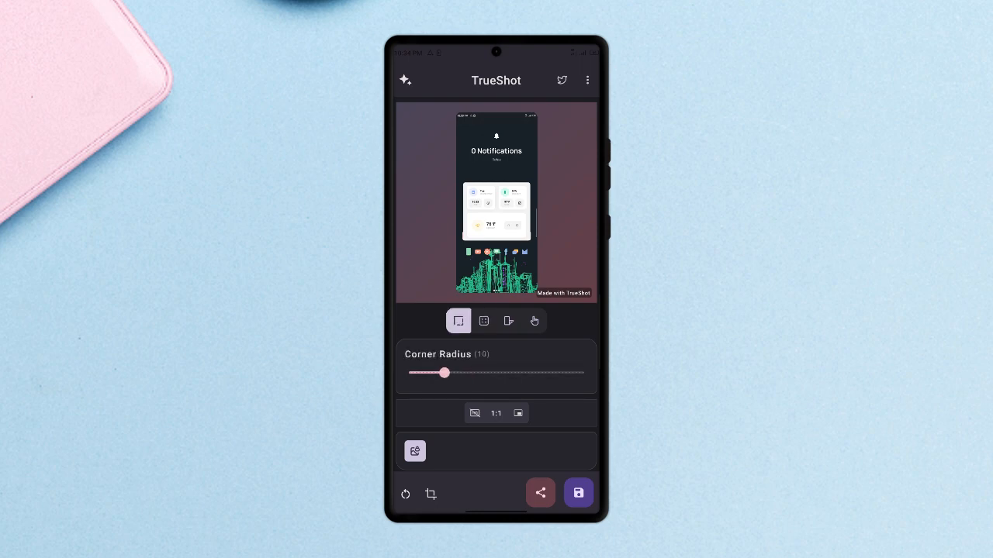
pyautogui.moveTo(443, 373); pyautogui.dragTo(475, 374)
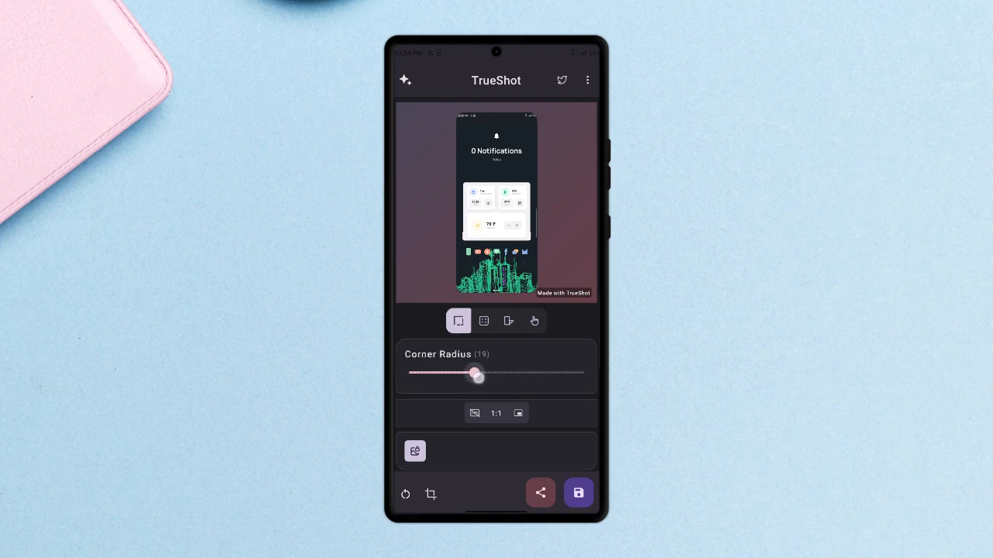
pyautogui.moveTo(476, 375); pyautogui.dragTo(456, 375)
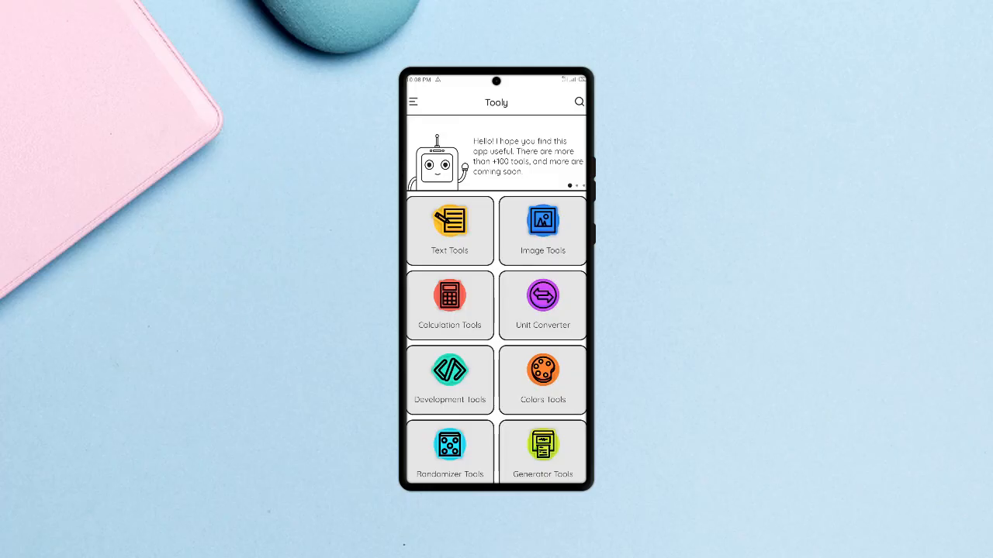
# Go through Image Tools to Resize Image and start uploading a picture to resize
pyautogui.scroll(-3)
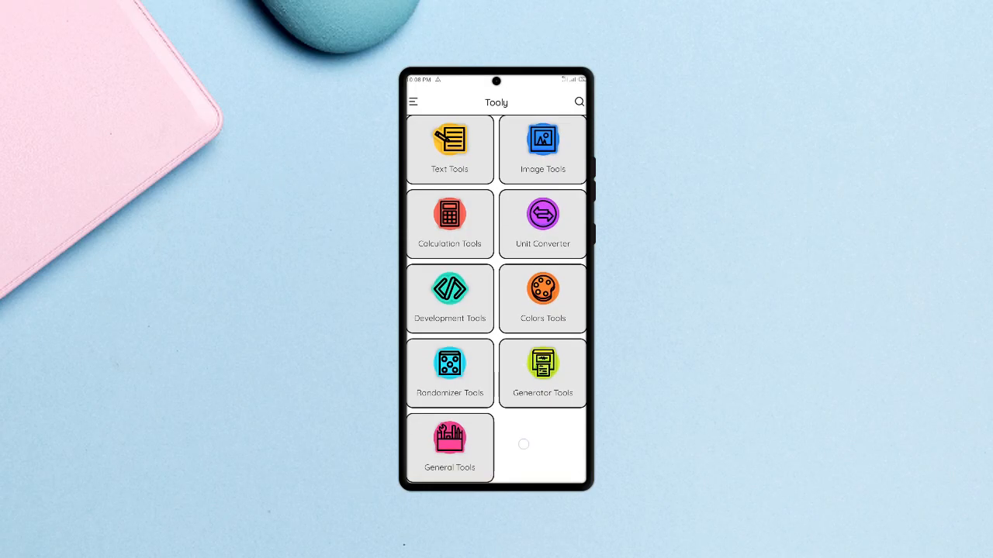
pyautogui.scroll(-3)
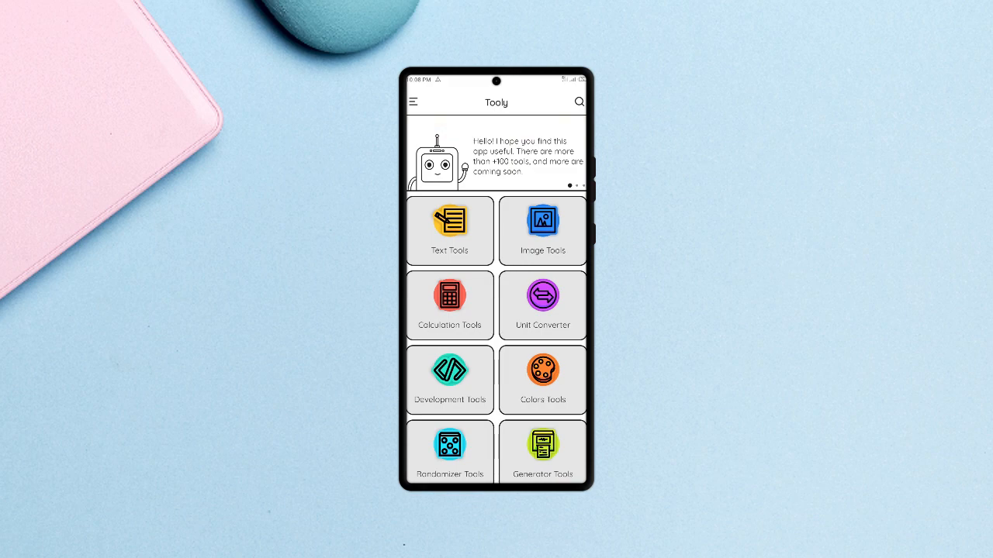
pyautogui.click(450, 230)
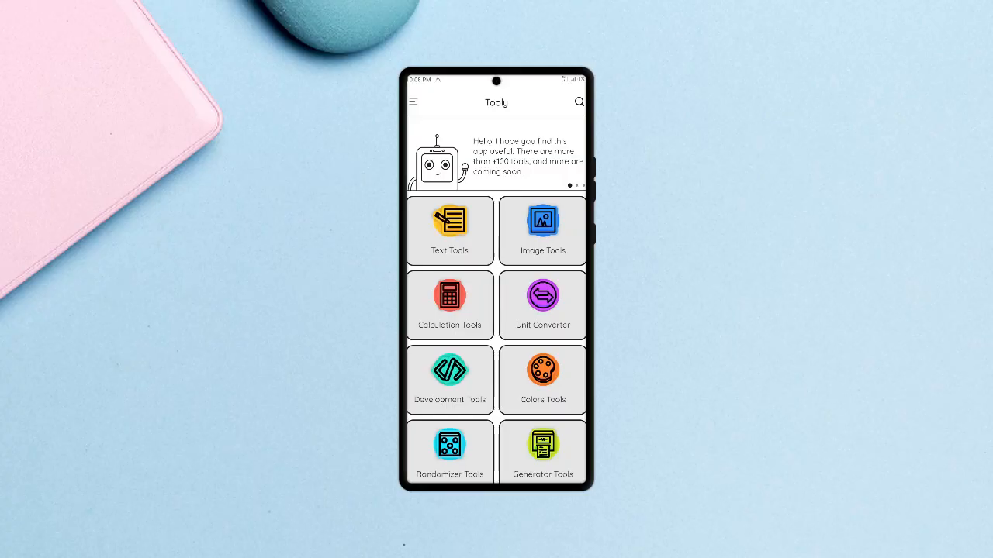
pyautogui.click(543, 229)
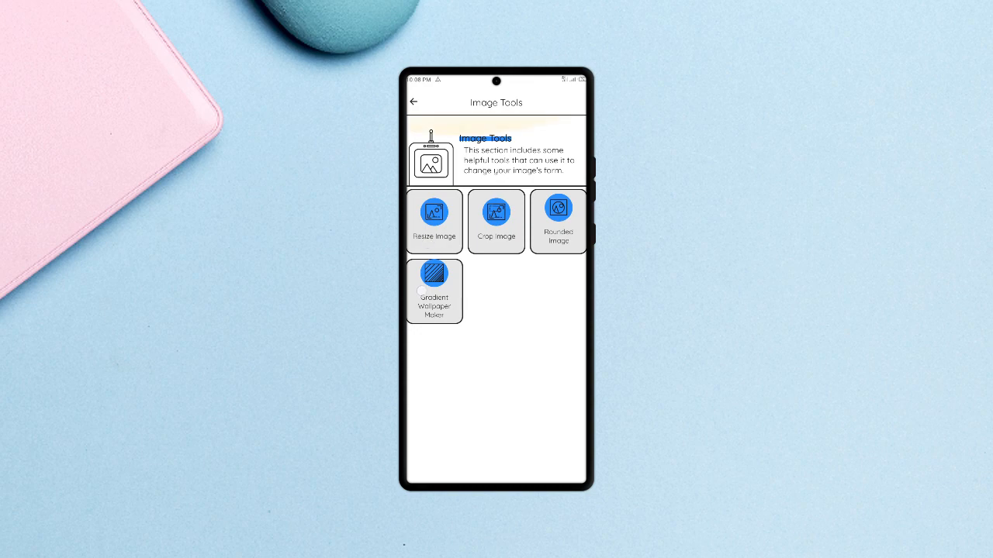
pyautogui.click(434, 221)
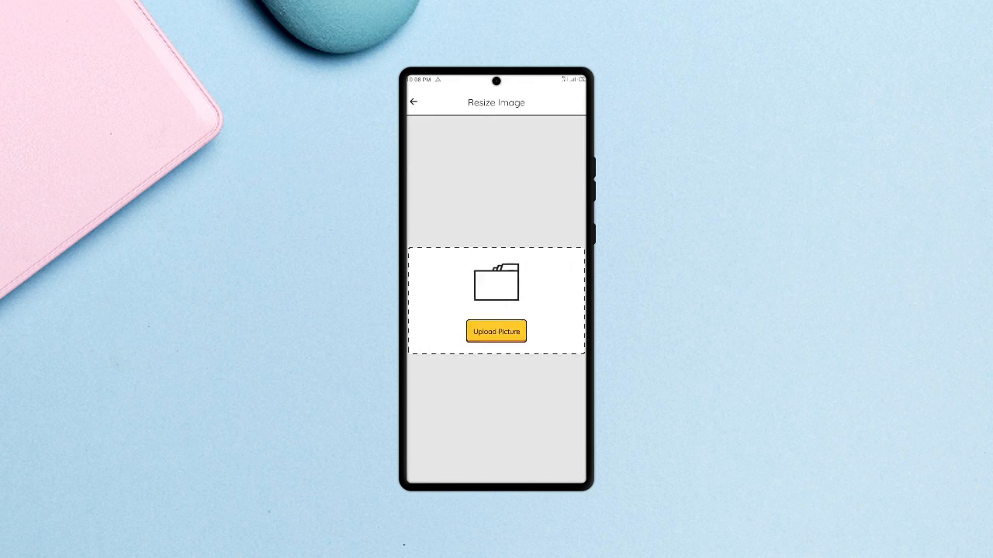
pyautogui.click(413, 103)
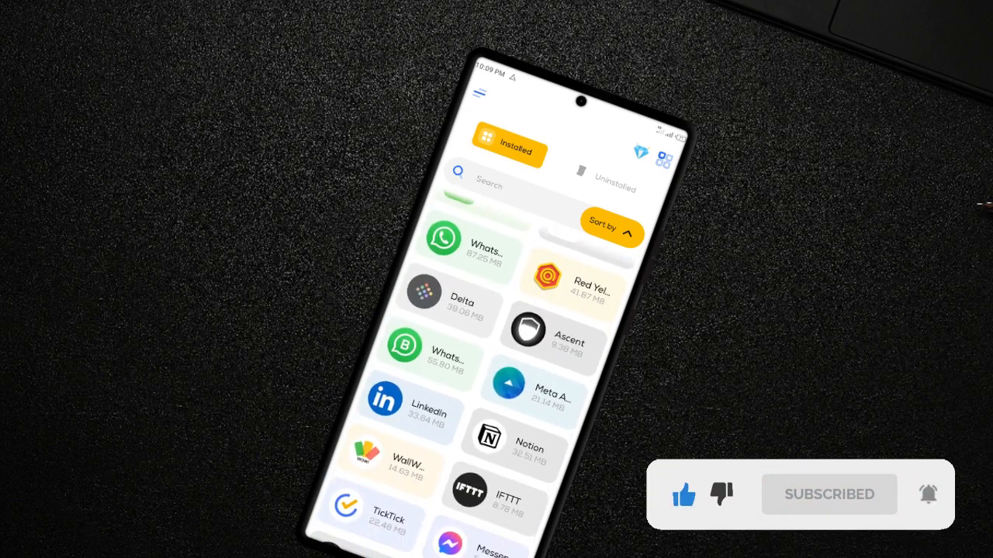
# Tick IFTTT and another app on the Installed tab for batch uninstall
pyautogui.scroll(-3)
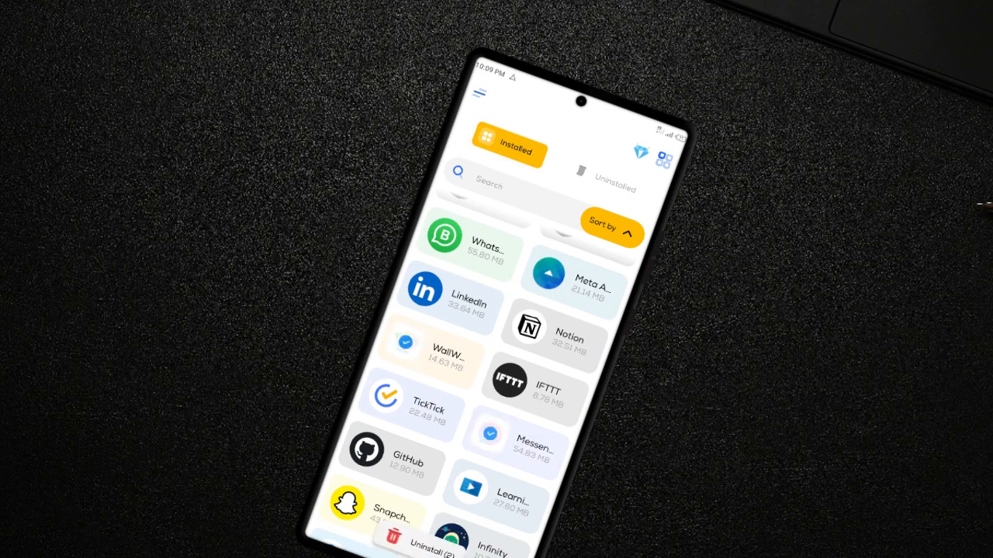
pyautogui.click(509, 381)
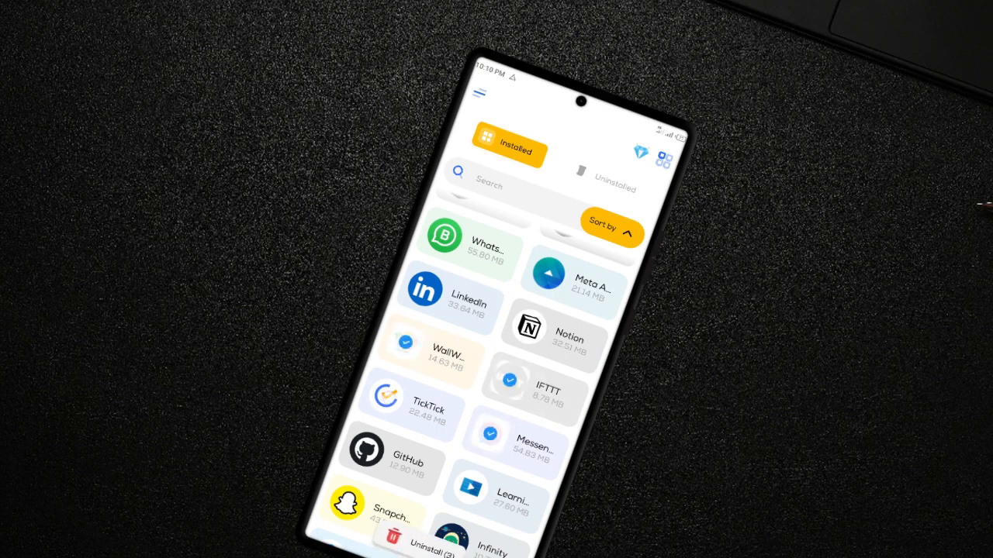
pyautogui.scroll(-3)
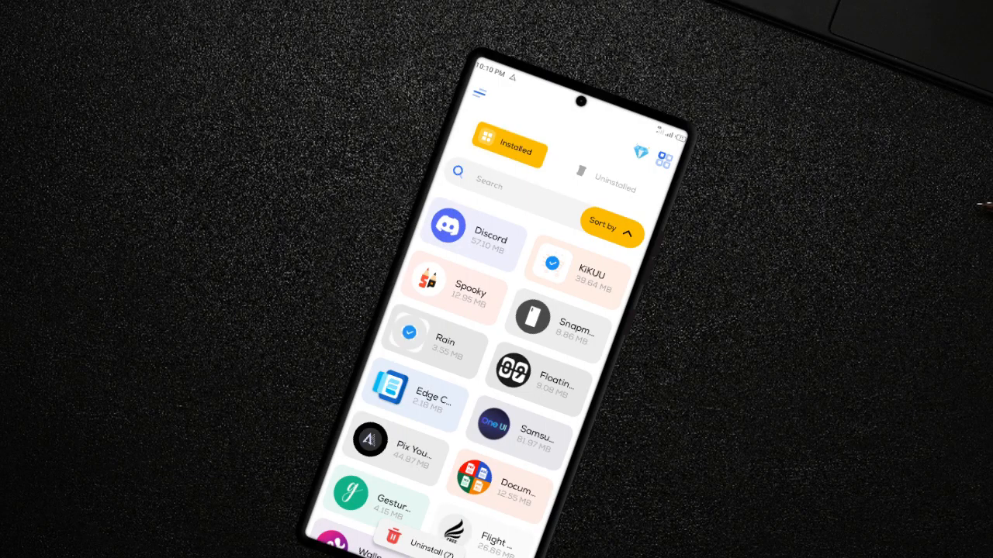
pyautogui.click(370, 440)
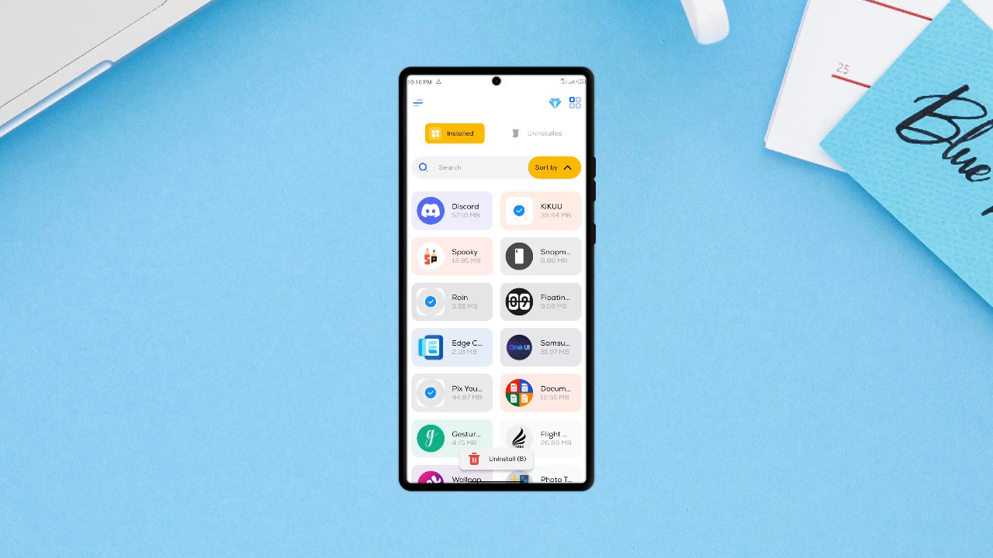
# Browse the Uninstalled tab, then return to the Installed apps list
pyautogui.click(536, 133)
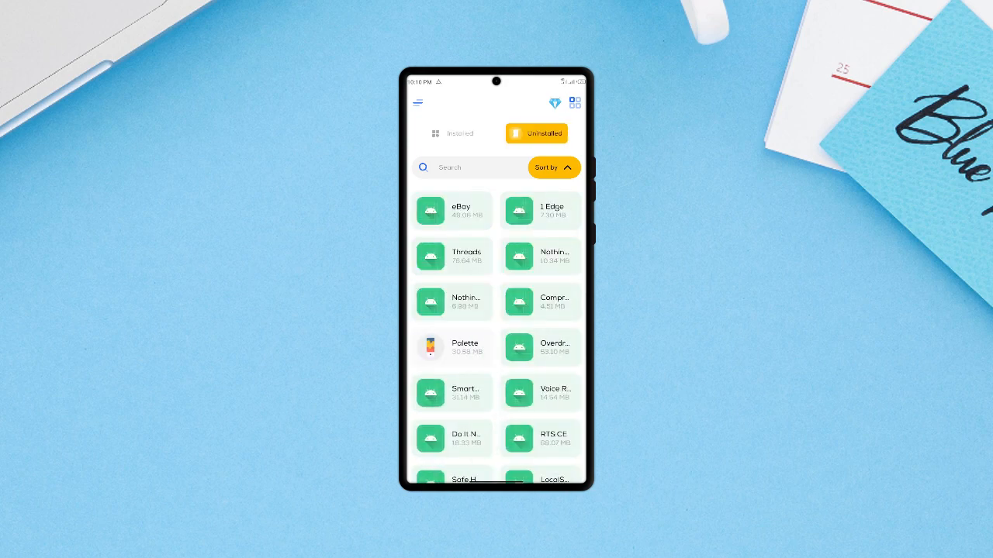
pyautogui.scroll(-3)
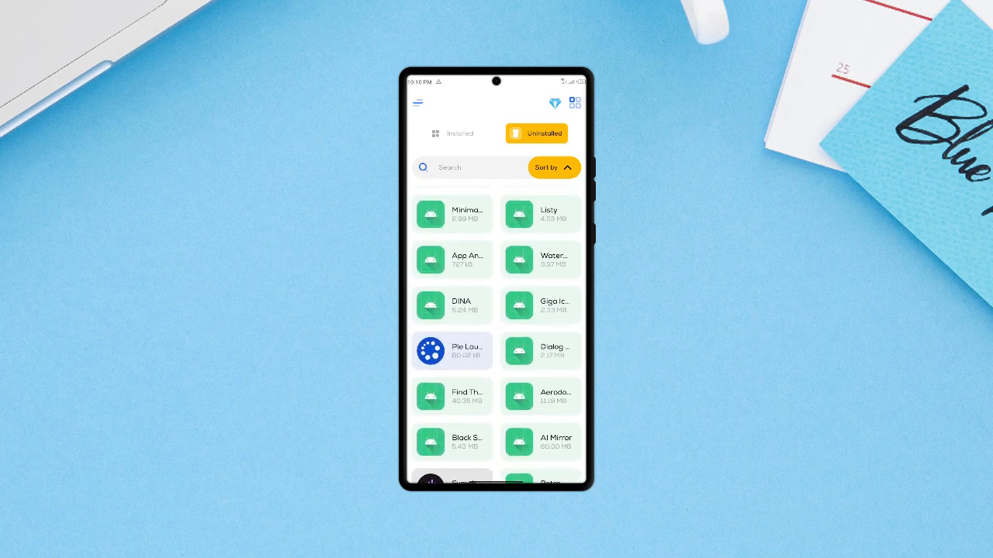
pyautogui.click(453, 133)
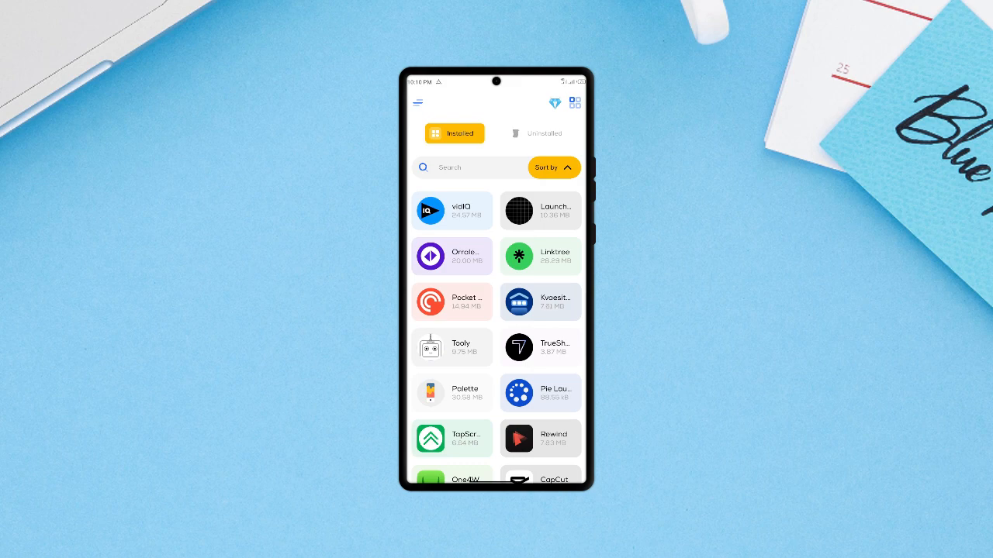
# Show the sort options, then bring up the Light/Dark/Auto theme chooser from the drawer
pyautogui.click(552, 167)
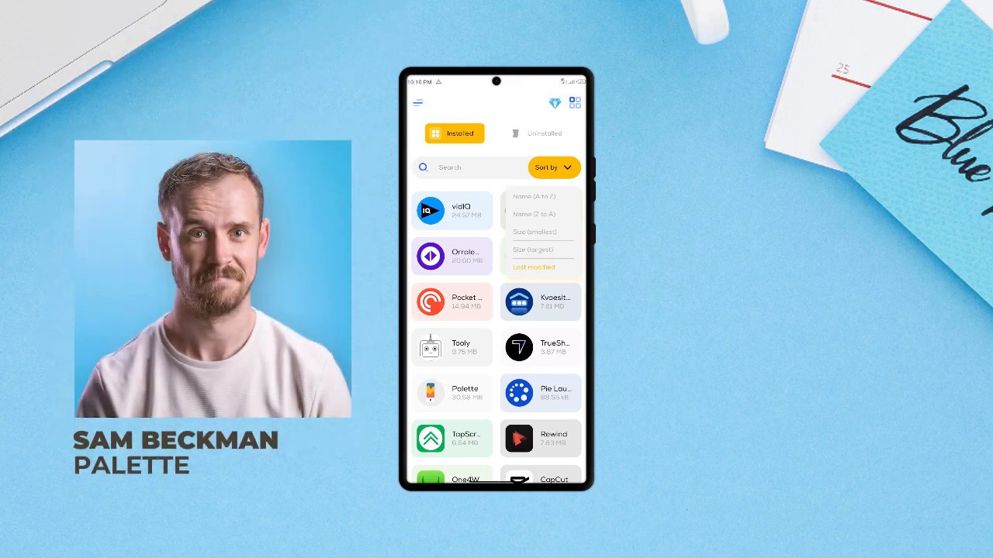
pyautogui.click(418, 103)
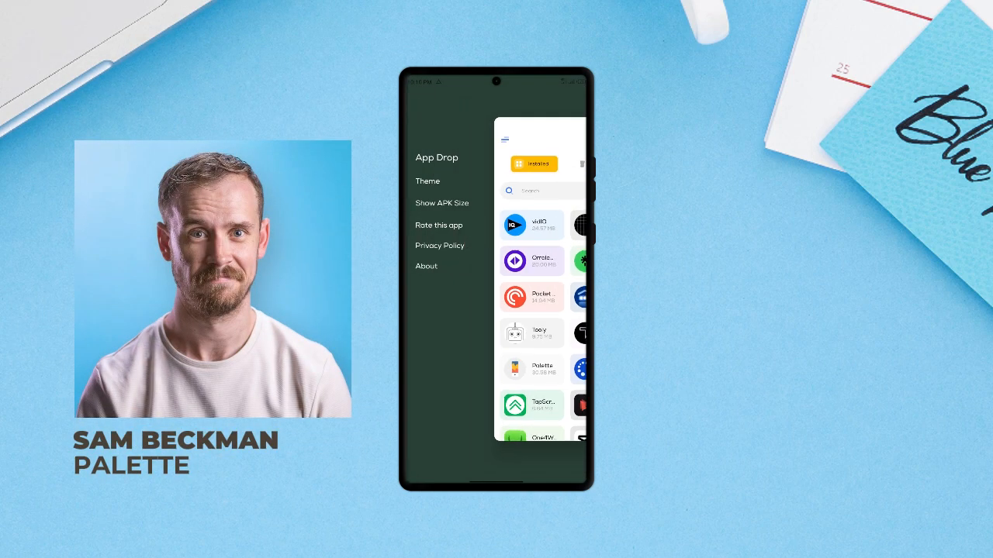
pyautogui.click(428, 180)
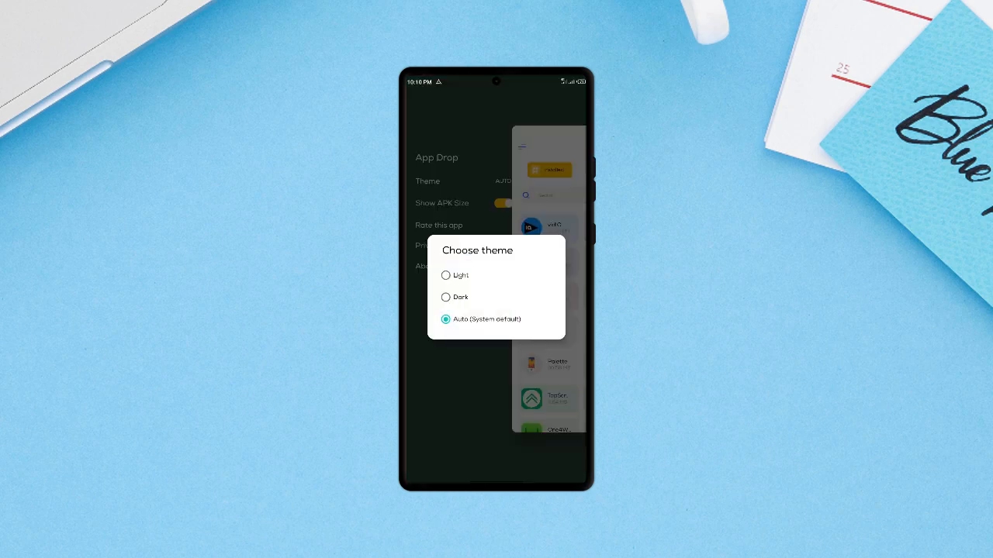